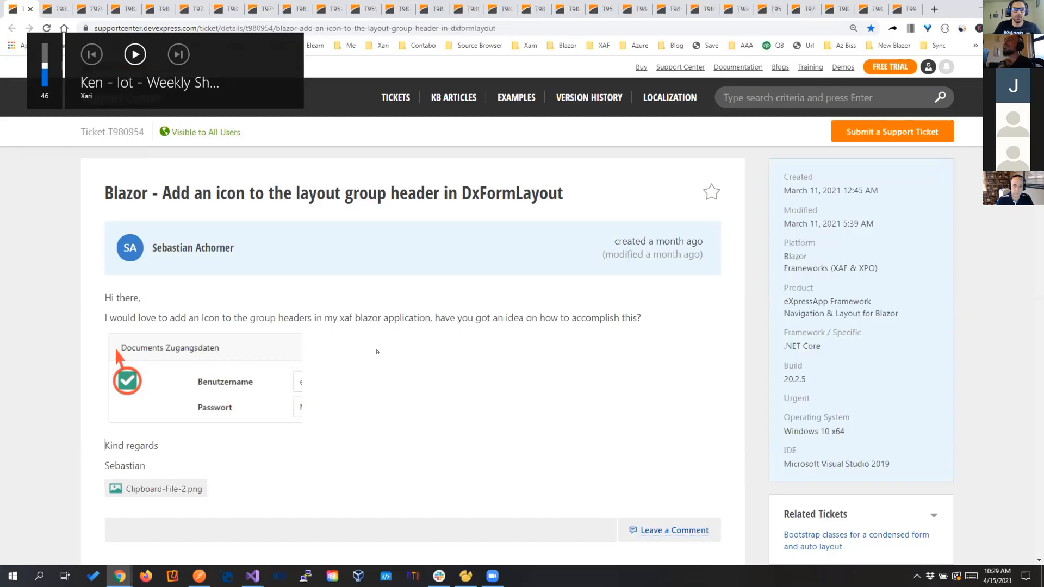
- Scroll through ticket T980954 on adding an icon to the DxFormLayout group header
{"action": "scroll", "scroll_direction": "down", "scroll_amount": 3}
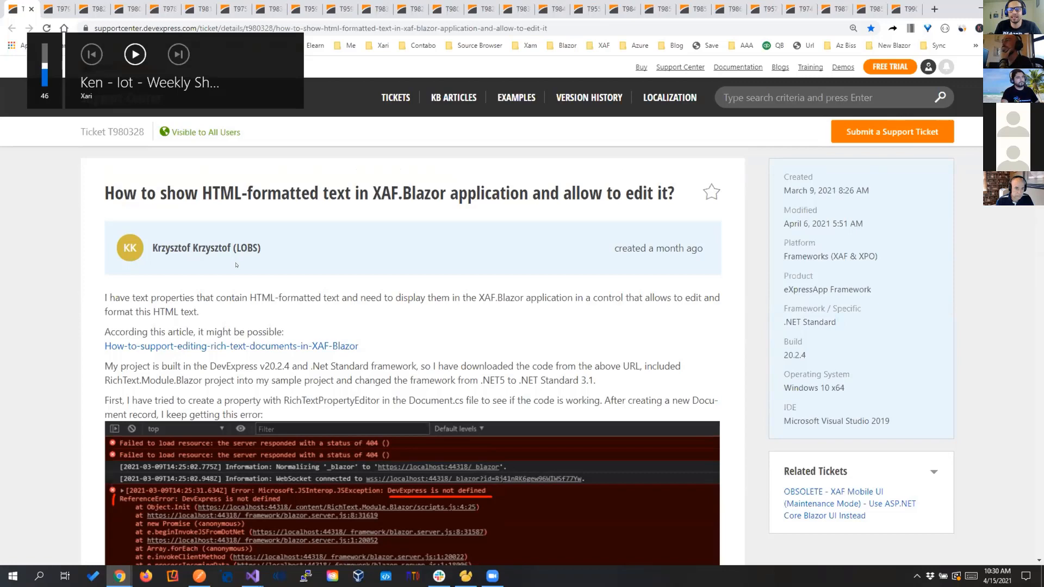
- Scroll ticket T980328 down through the approved answer to the comments
{"action": "scroll", "scroll_direction": "down", "scroll_amount": 3}
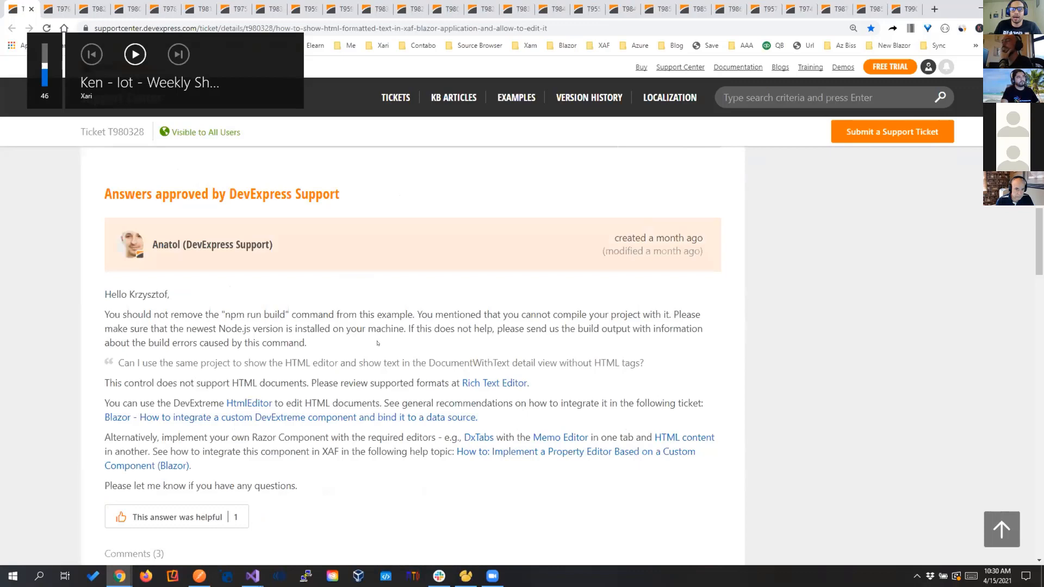
{"action": "scroll", "scroll_direction": "down", "scroll_amount": 3}
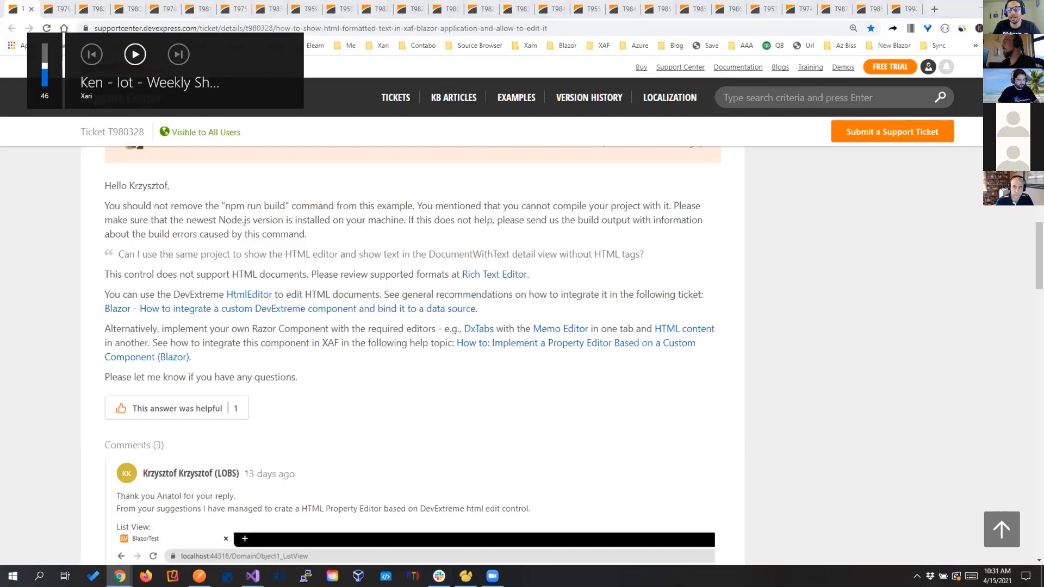
{"action": "scroll", "scroll_direction": "down", "scroll_amount": 3}
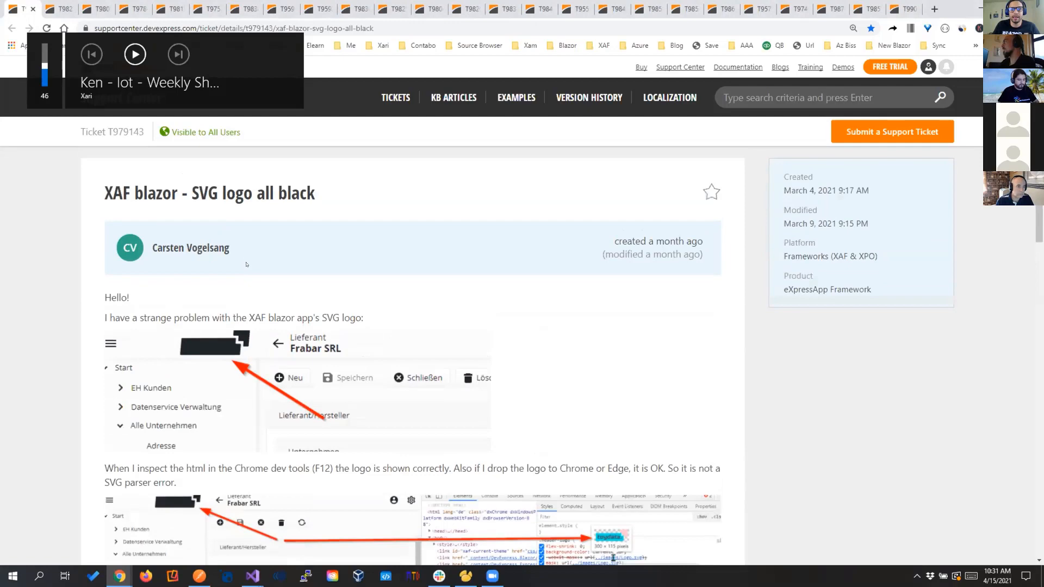
- Scroll slightly down ticket T979143 'XAF blazor - SVG logo all black'
{"action": "scroll", "scroll_direction": "down", "scroll_amount": 3}
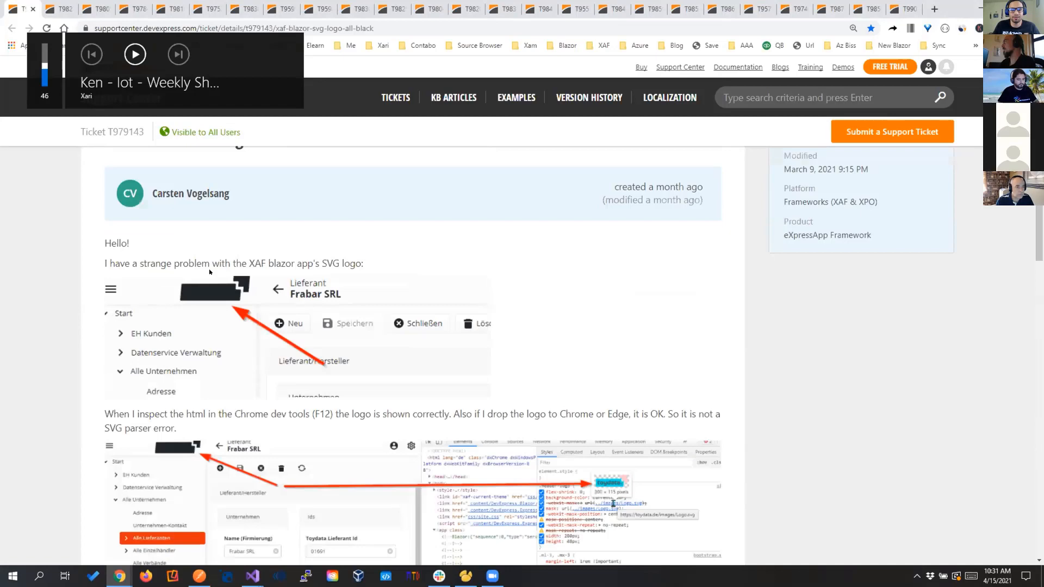
{"action": "scroll", "scroll_direction": "down", "scroll_amount": 3}
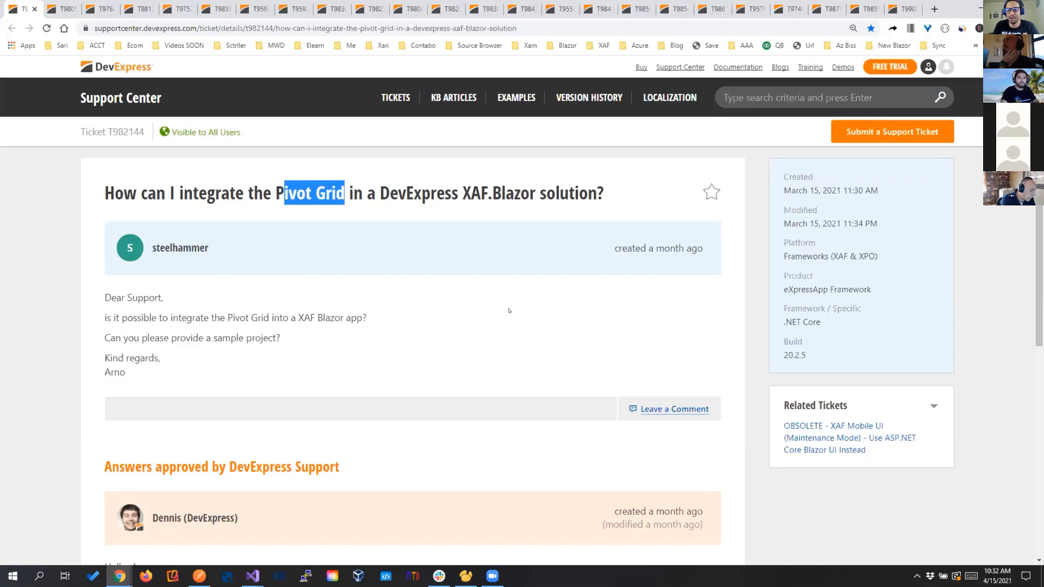
- Scroll down ticket T982144 about integrating the Pivot Grid into XAF.Blazor
{"action": "scroll", "scroll_direction": "down", "scroll_amount": 3}
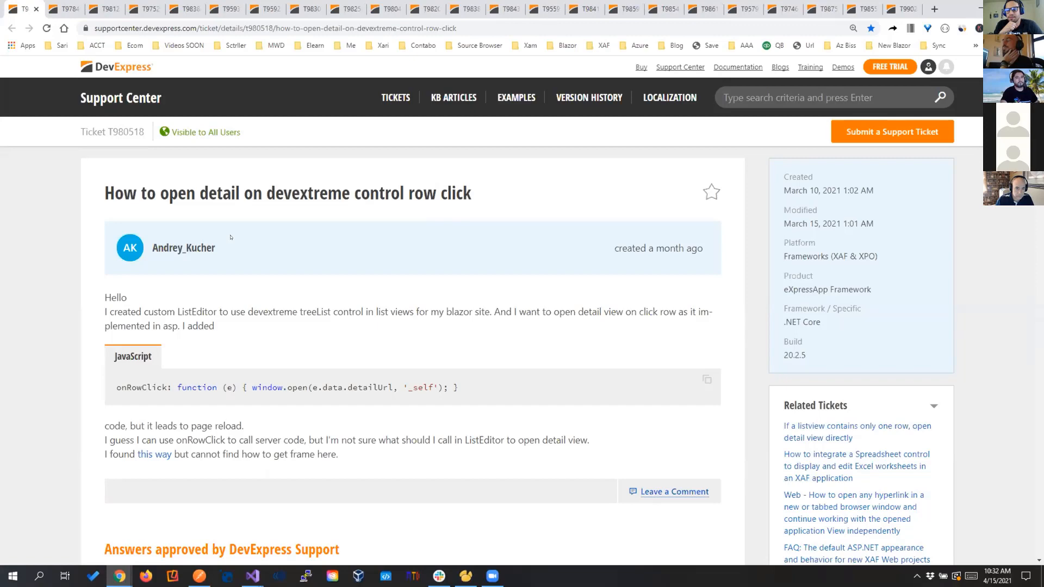
- Scroll ticket T980518 down to the answer approved by DevExpress Support
{"action": "scroll", "scroll_direction": "down", "scroll_amount": 3}
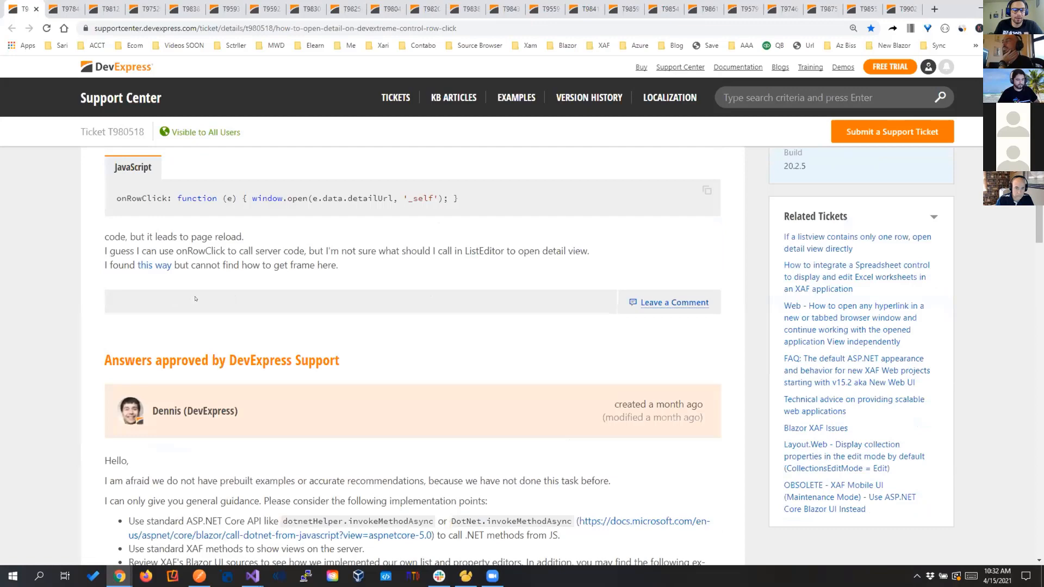
{"action": "scroll", "scroll_direction": "down", "scroll_amount": 3}
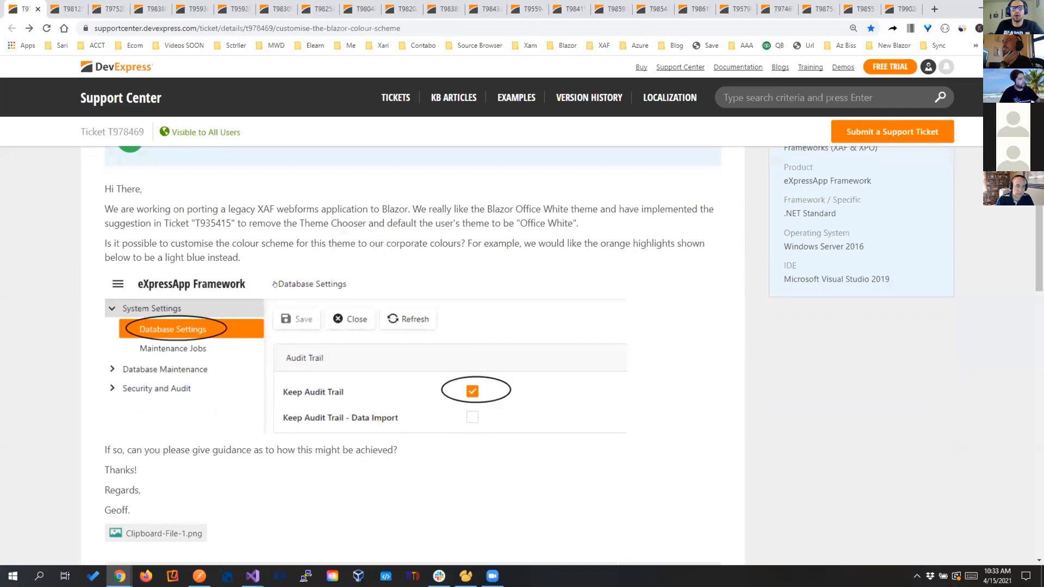
- Scroll through ticket T978469 on customising the Blazor colour scheme to corporate colours
{"action": "scroll", "scroll_direction": "down", "scroll_amount": 3}
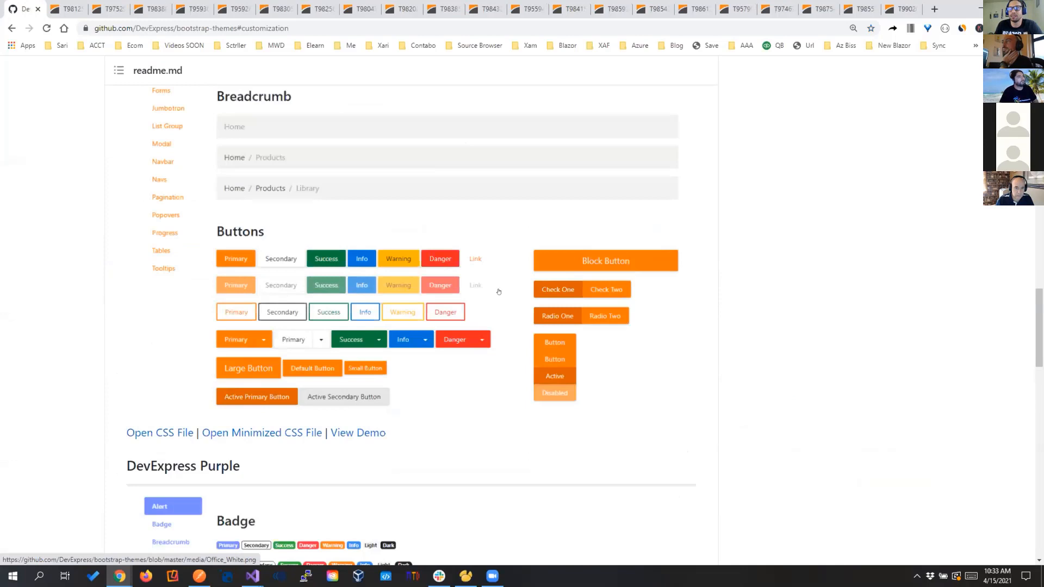
{"action": "mouse_move", "coordinate": [239, 259]}
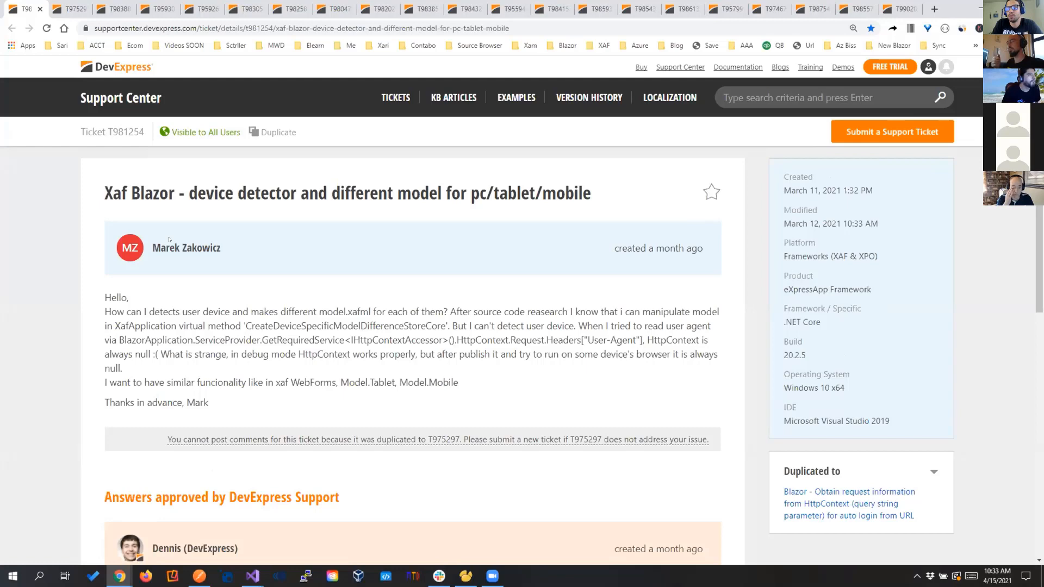
- Scroll down ticket T981254 on device detection and different models for pc/tablet/mobile
{"action": "scroll", "scroll_direction": "down", "scroll_amount": 3}
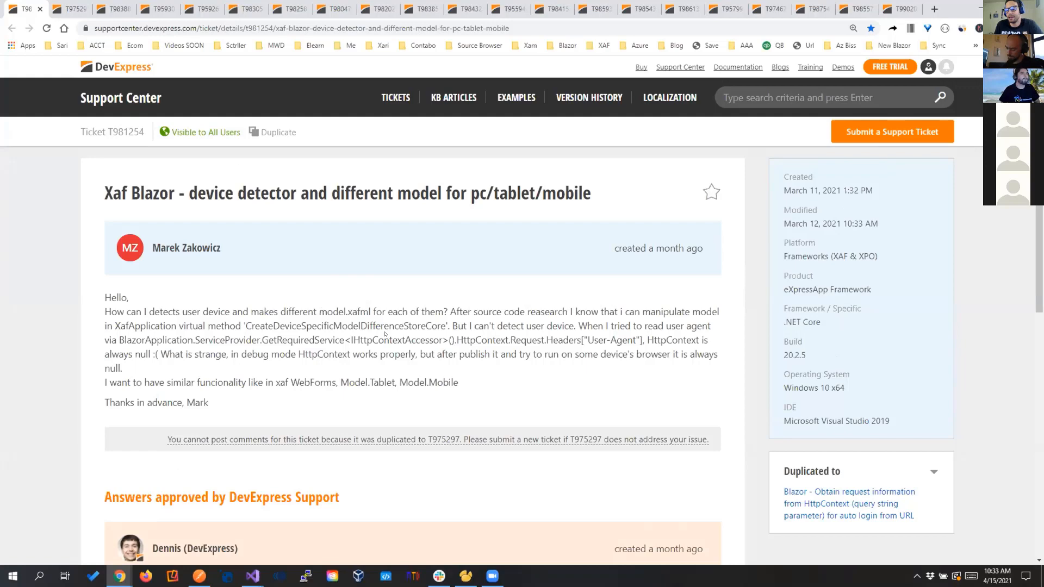
{"action": "scroll", "scroll_direction": "down", "scroll_amount": 3}
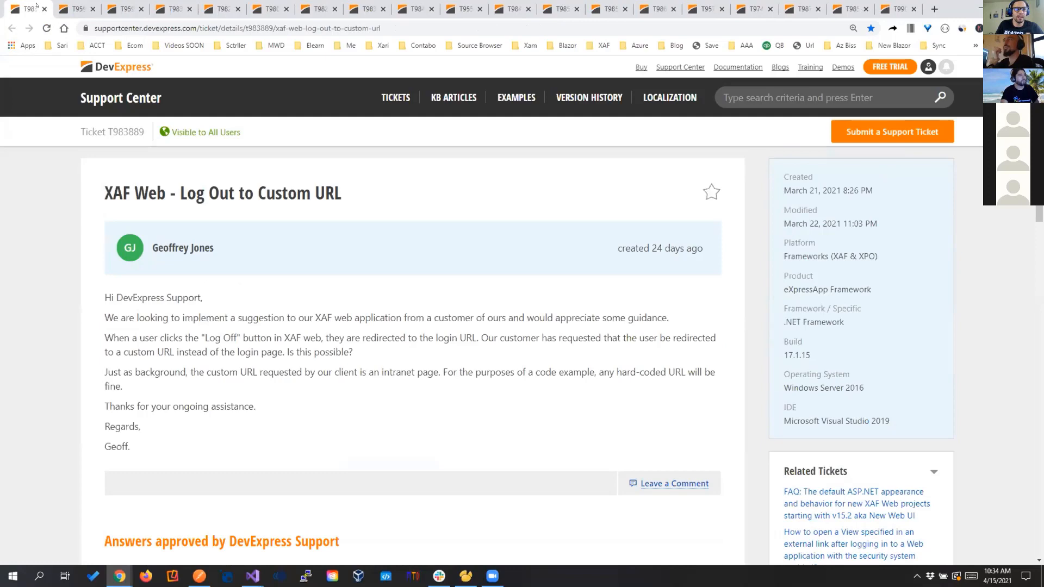
- Scroll down ticket T983889 'XAF Web - Log Out to Custom URL'
{"action": "scroll", "scroll_direction": "down", "scroll_amount": 3}
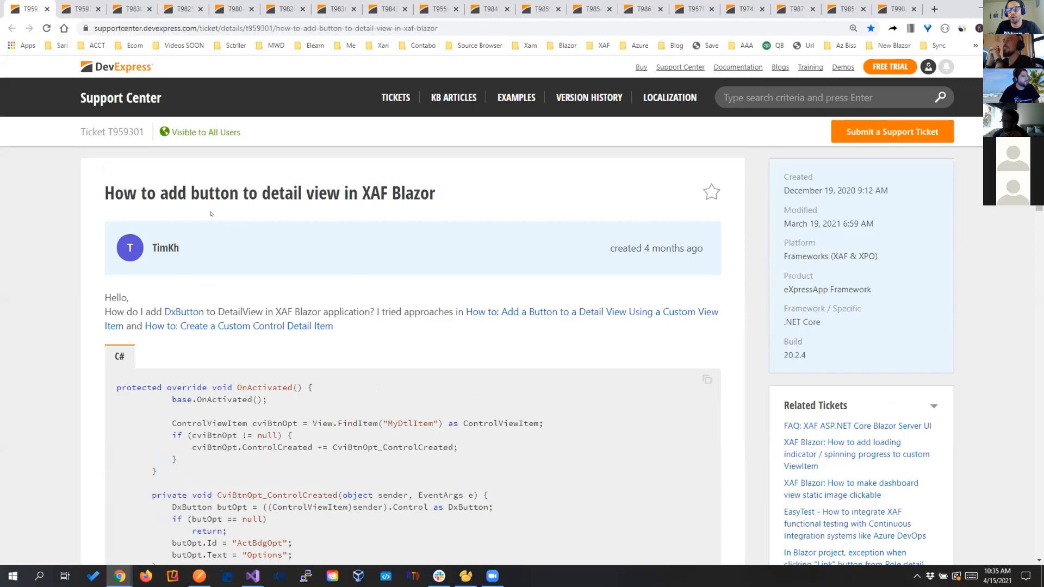
- Scroll down ticket T959301 on adding a button to a detail view in XAF Blazor
{"action": "scroll", "scroll_direction": "down", "scroll_amount": 3}
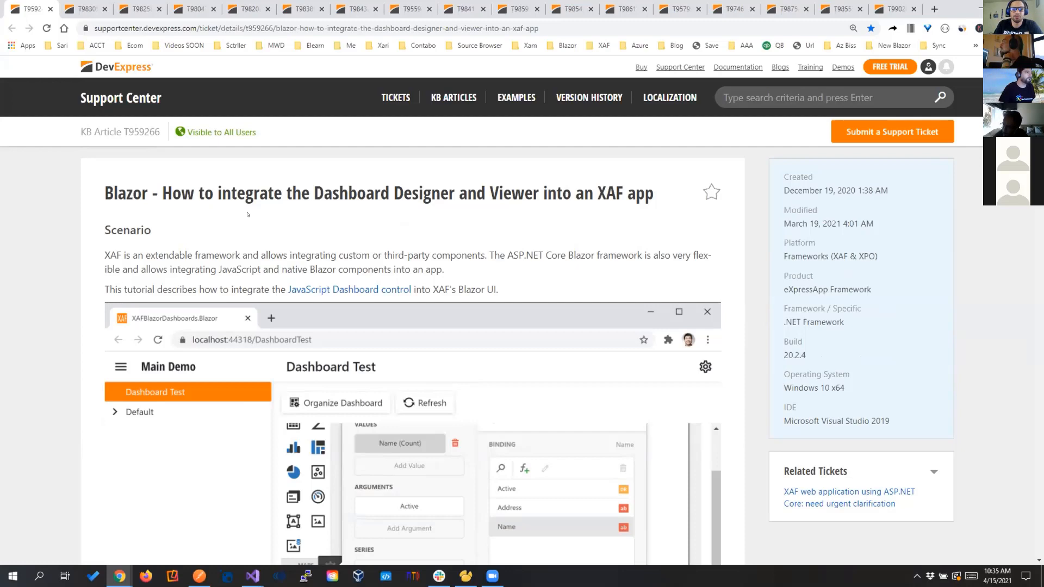
{"action": "scroll", "scroll_direction": "down", "scroll_amount": 3}
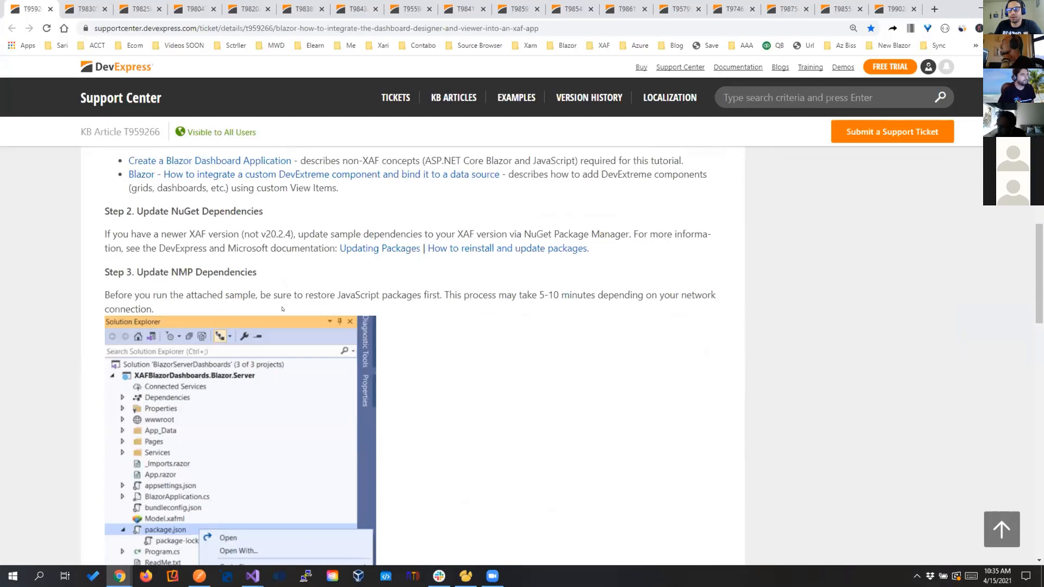
{"action": "left_click", "coordinate": [85, 9]}
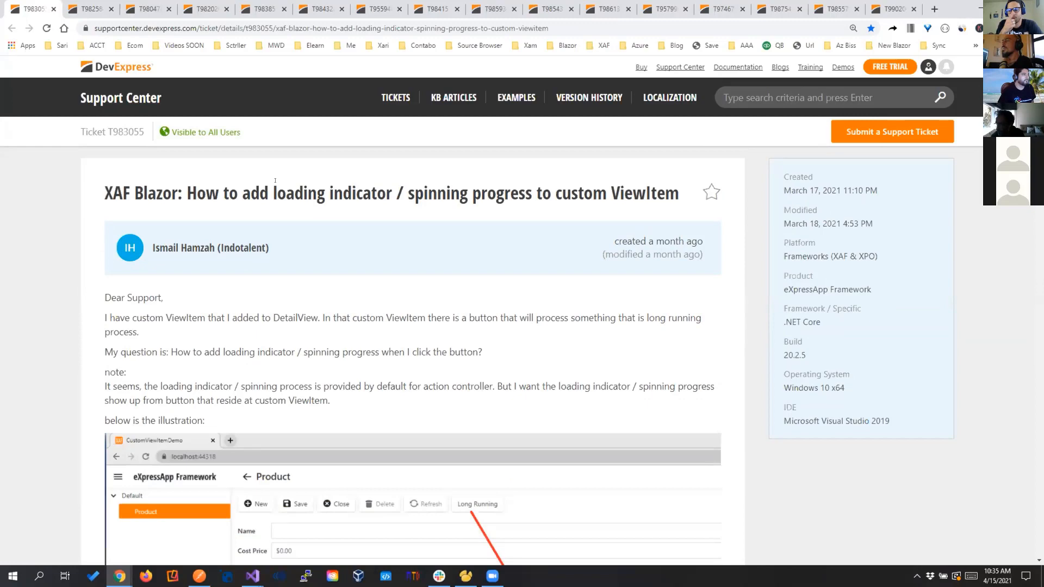
{"action": "scroll", "scroll_direction": "down", "scroll_amount": 3}
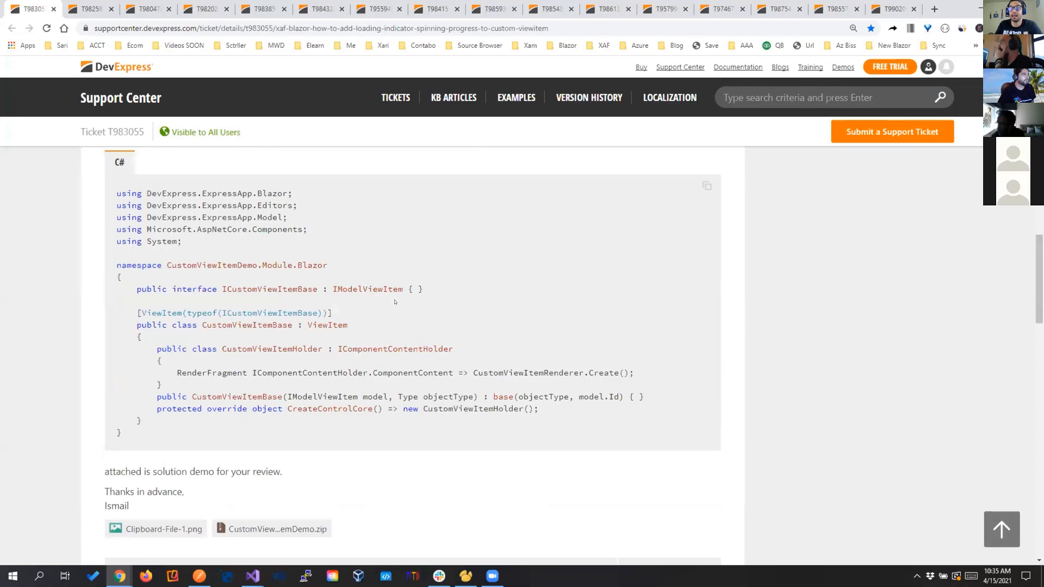
{"action": "scroll", "scroll_direction": "down", "scroll_amount": 3}
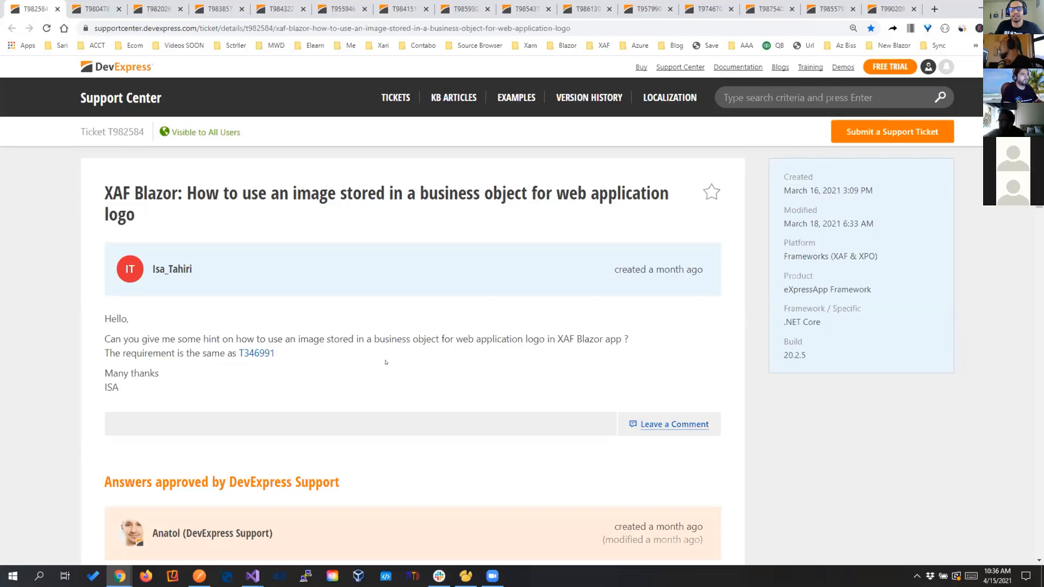
- Scroll through the question of ticket T982584 on using a business-object image as the logo
{"action": "scroll", "scroll_direction": "down", "scroll_amount": 3}
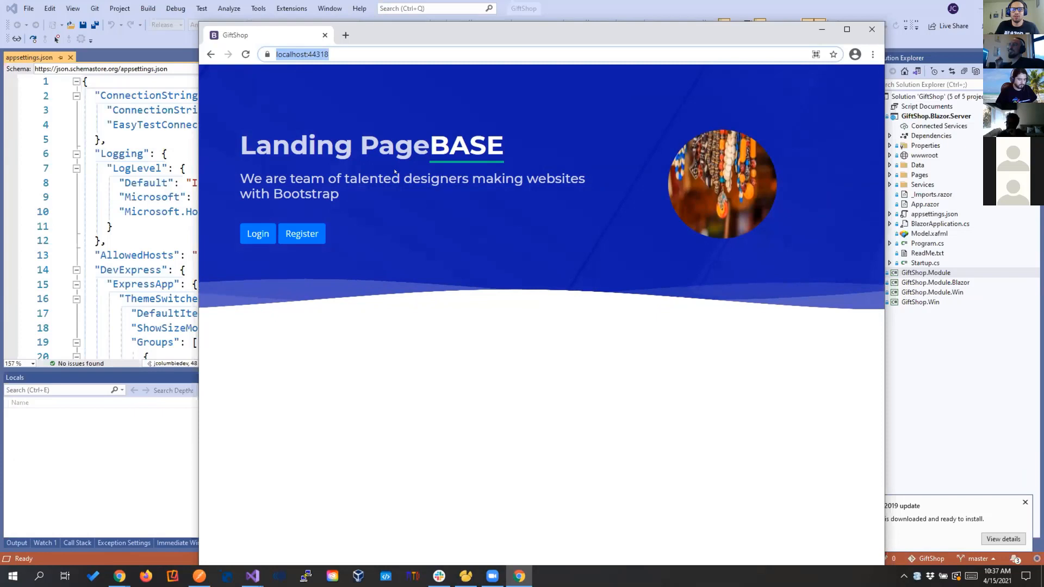
- Bring up the running WizardXafBlazor app's Log In page in the browser
{"action": "left_click", "coordinate": [302, 234]}
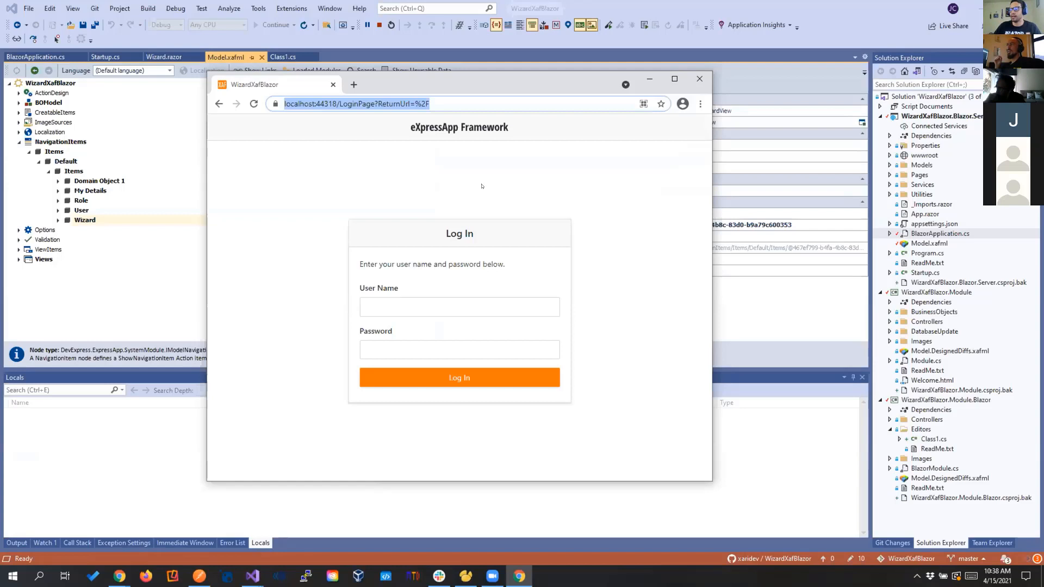
- Log in with user name Admin and open the Wizard view from the navigation pane
{"action": "type", "text": "Admin"}
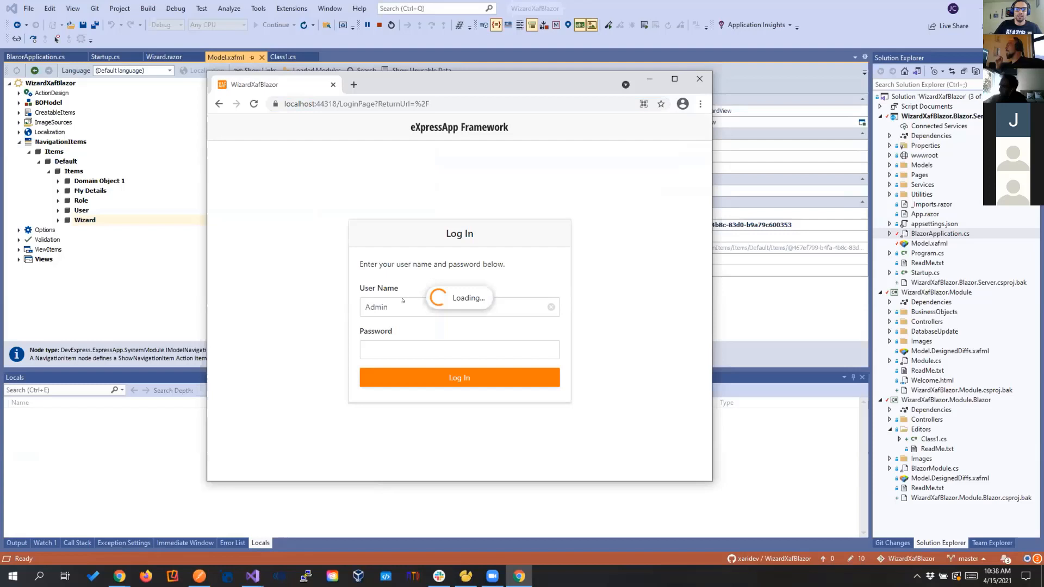
{"action": "left_click", "coordinate": [458, 377]}
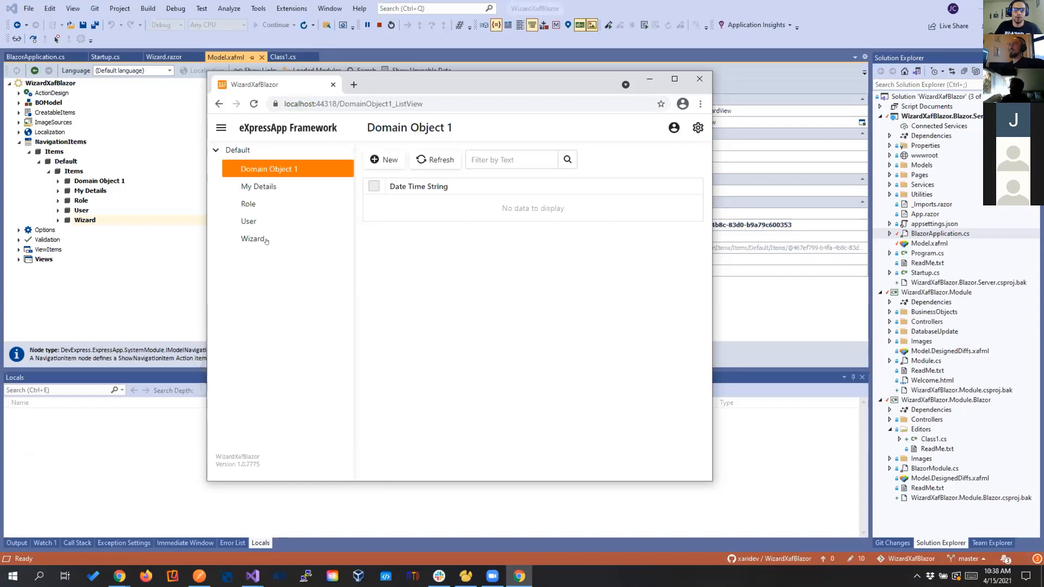
{"action": "left_click", "coordinate": [255, 238]}
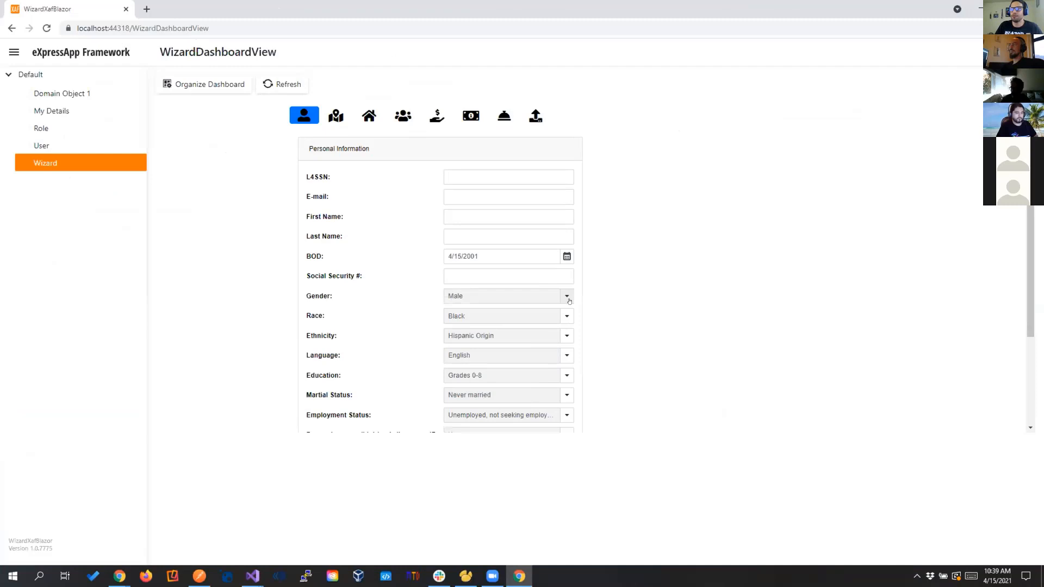
- Step through Demographics, household members, monthly income and payments, then Save & Continue
{"action": "left_click", "coordinate": [373, 123]}
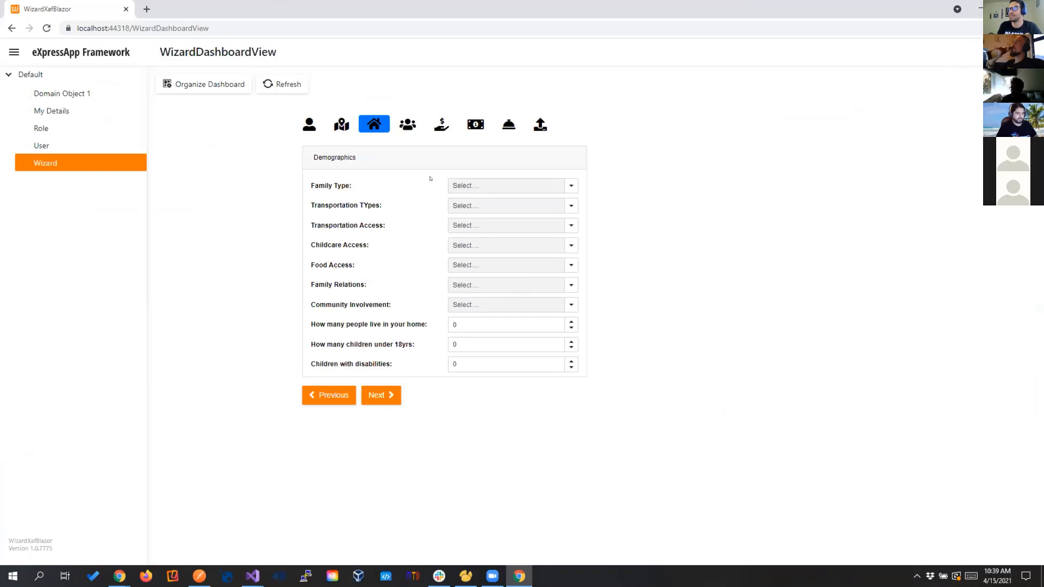
{"action": "left_click", "coordinate": [407, 124]}
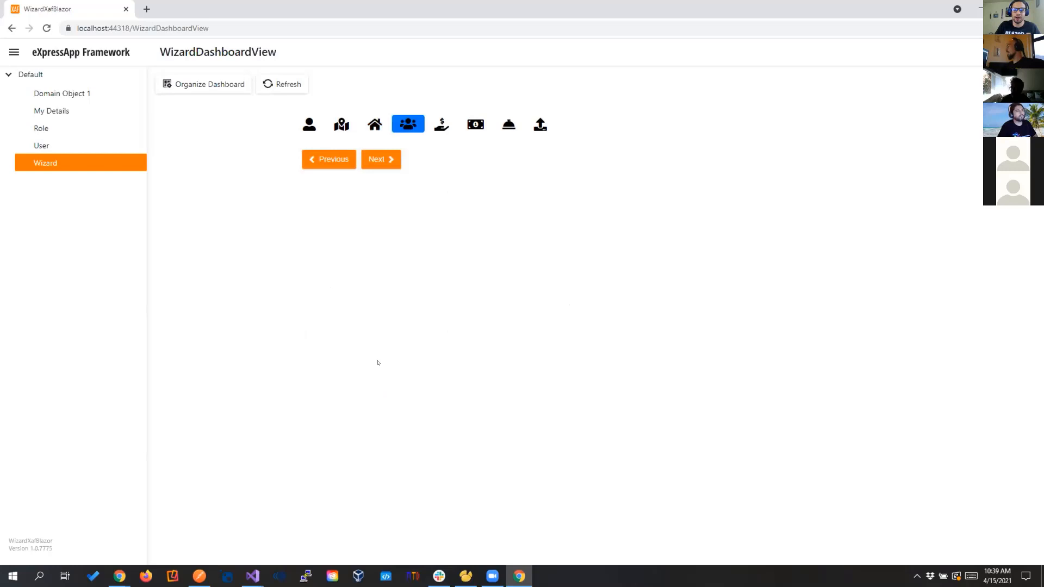
{"action": "mouse_move", "coordinate": [379, 395]}
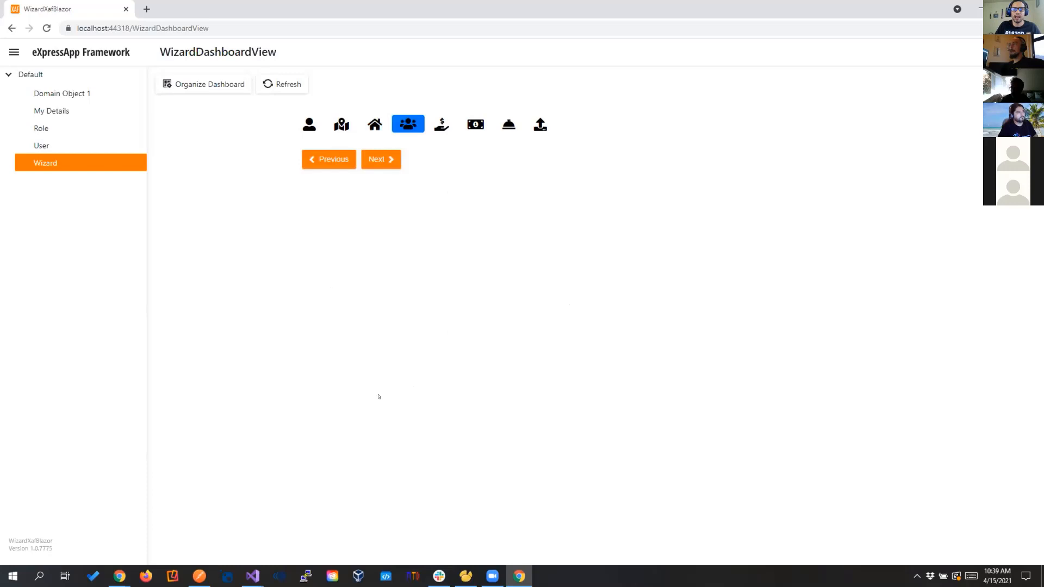
{"action": "left_click", "coordinate": [377, 158]}
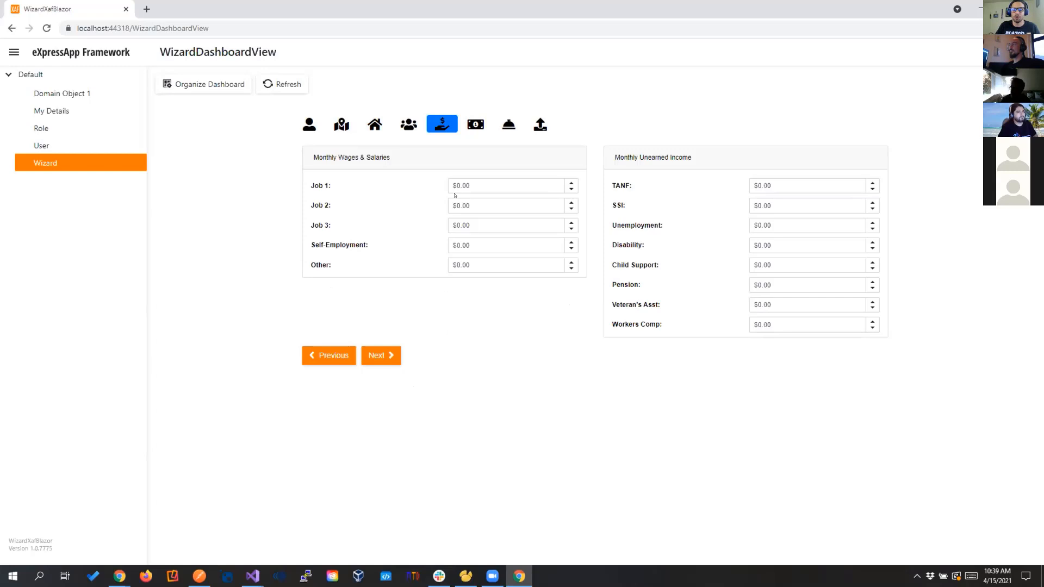
{"action": "left_click", "coordinate": [539, 124]}
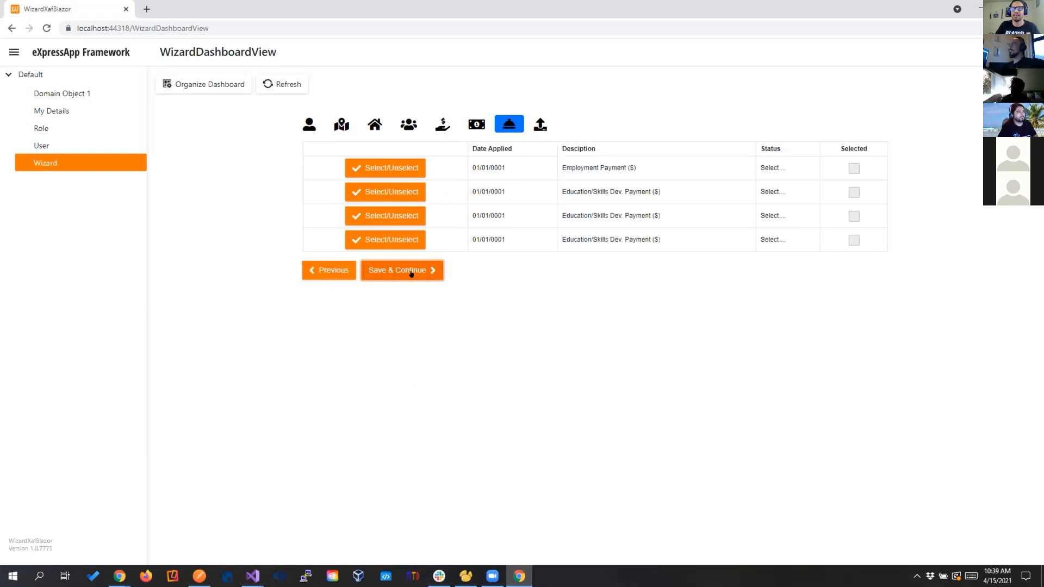
{"action": "left_click", "coordinate": [251, 576]}
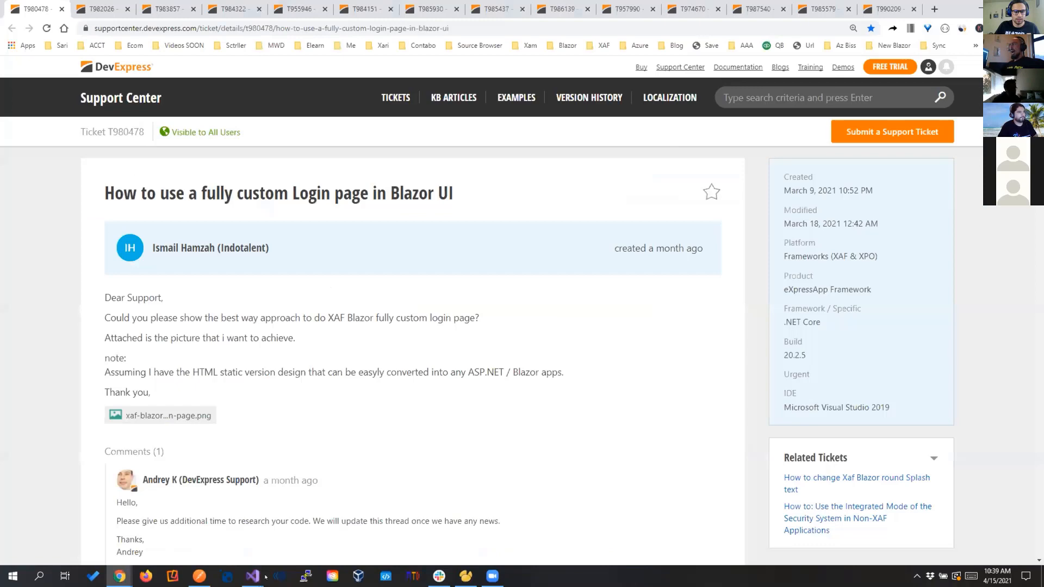
- Switch to the Support Center ticket T980478 on a fully custom Blazor login page
{"action": "left_click", "coordinate": [251, 576]}
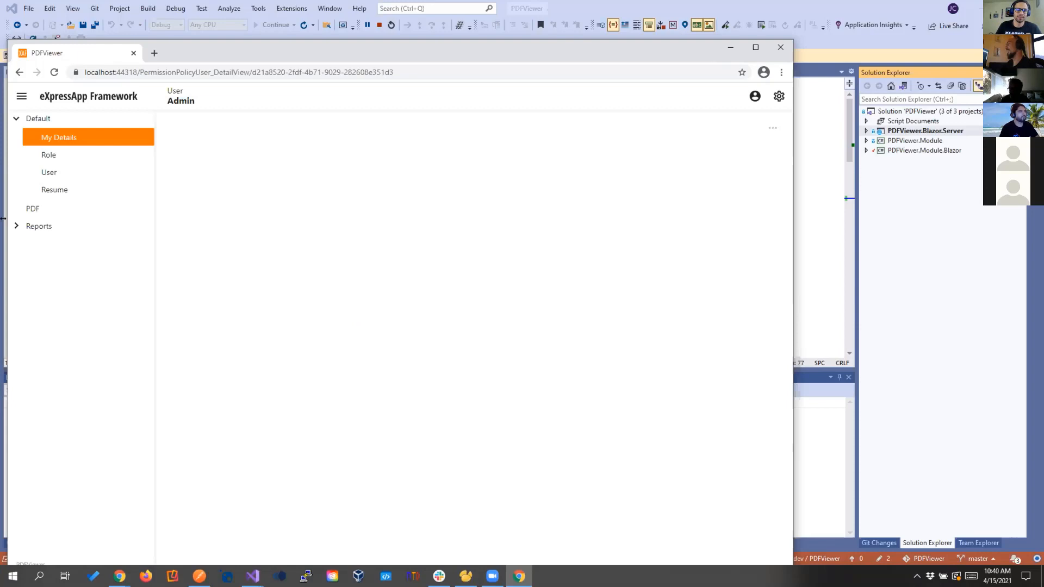
- Open the Resume list, start a new record and view the empty PDF page before closing the app
{"action": "left_click", "coordinate": [54, 189]}
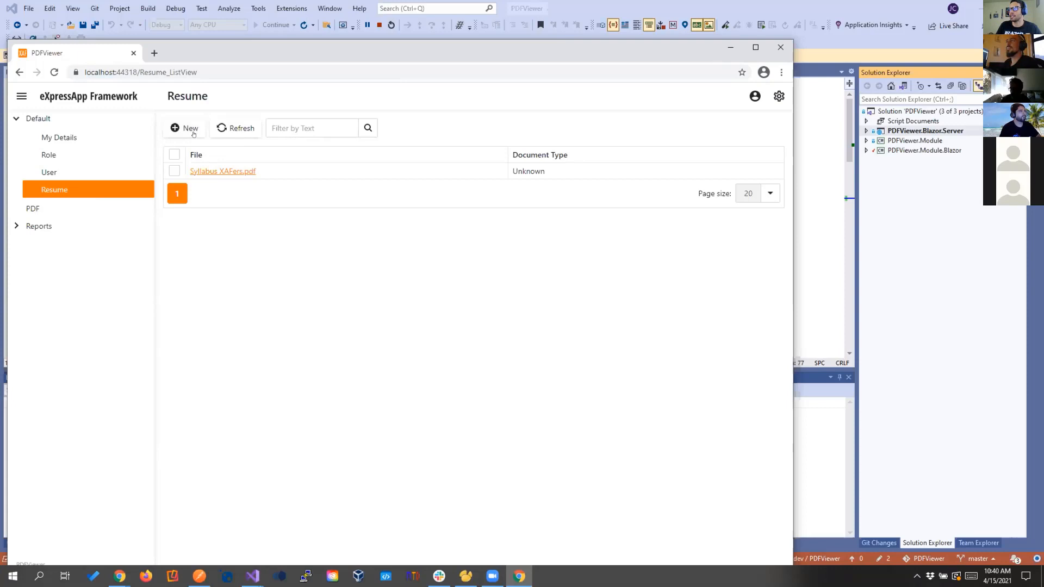
{"action": "left_click", "coordinate": [184, 128]}
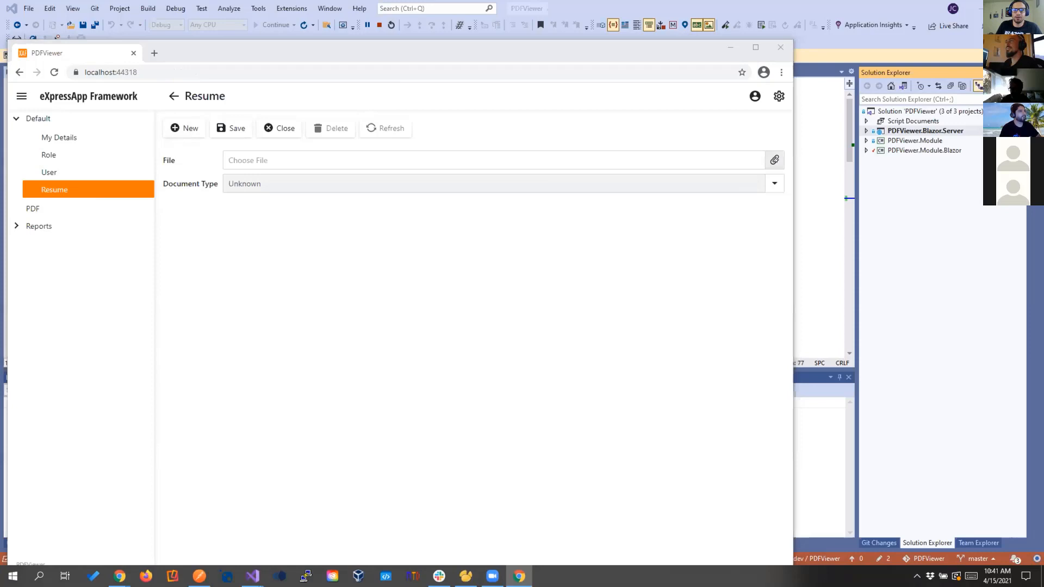
{"action": "left_click", "coordinate": [33, 208]}
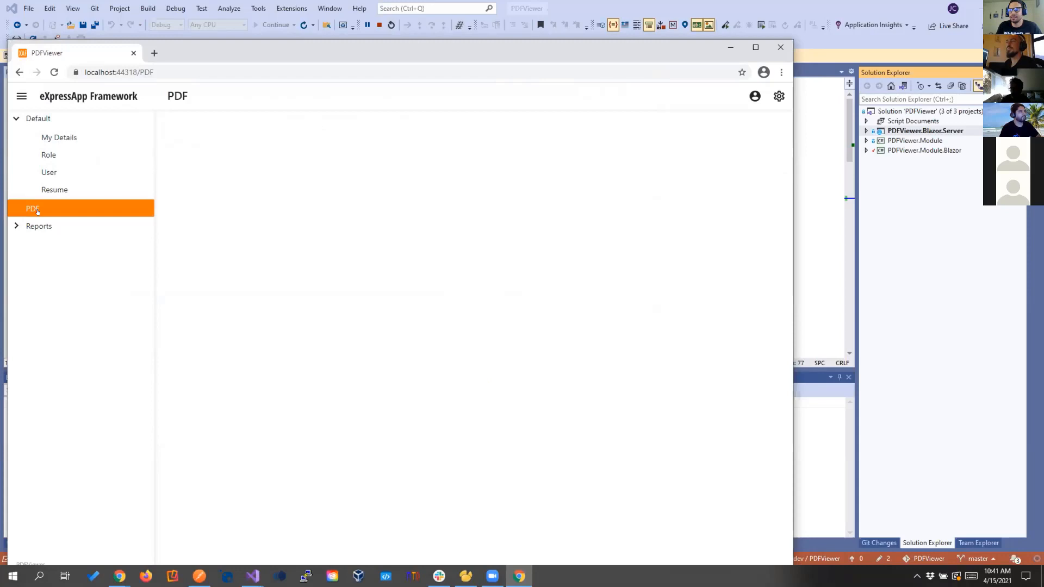
{"action": "left_click", "coordinate": [32, 208]}
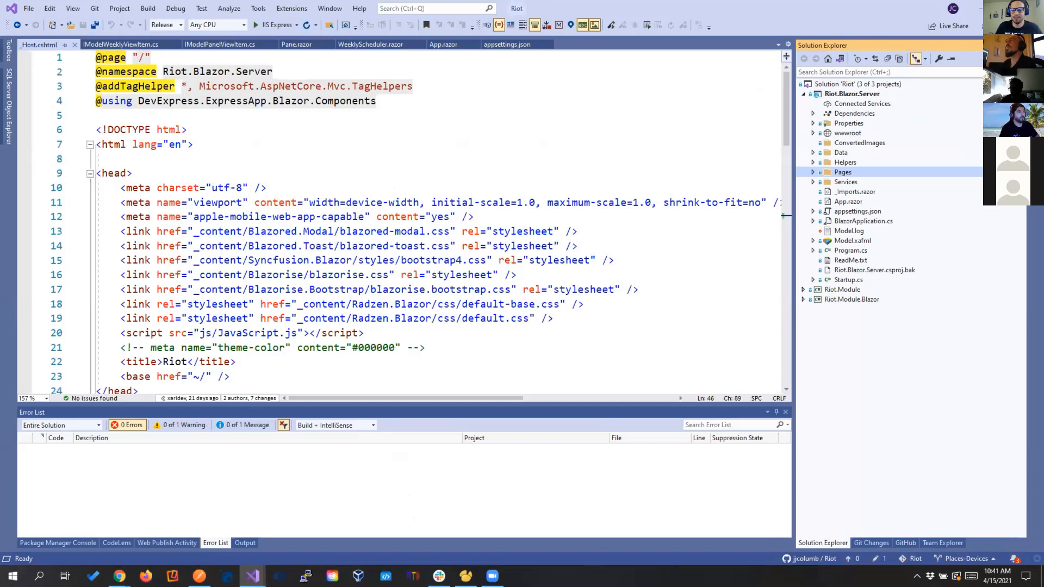
- Build and launch Riot.Blazor.Server with IIS Express and bring up its Log In page
{"action": "left_click", "coordinate": [273, 25]}
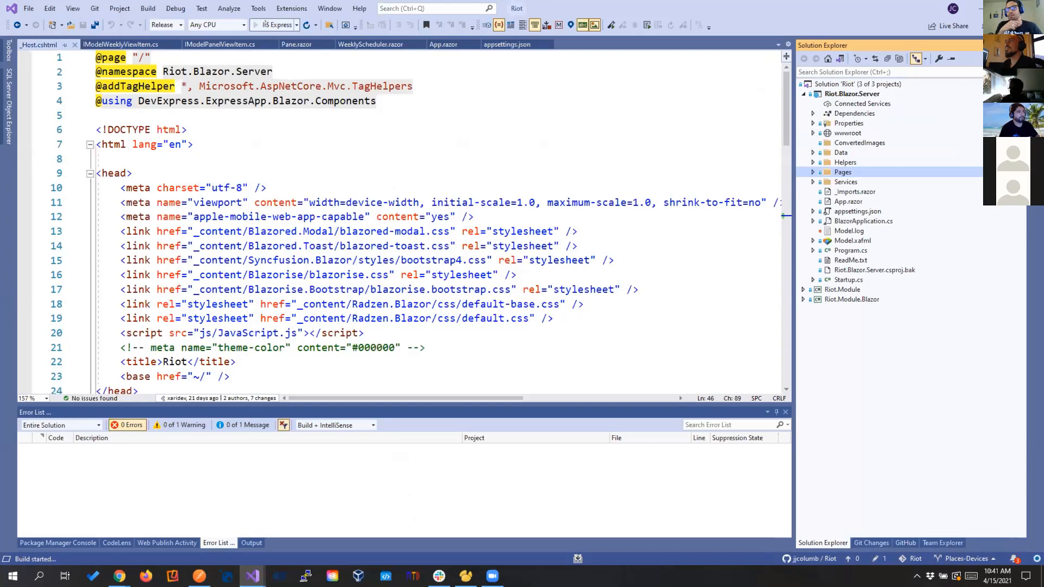
{"action": "left_click", "coordinate": [275, 25]}
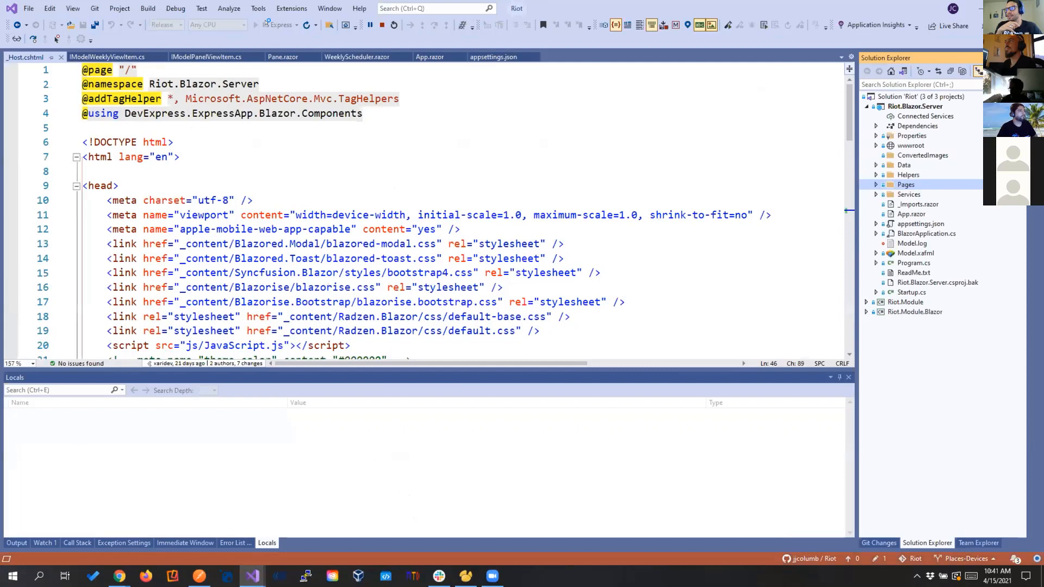
{"action": "left_click", "coordinate": [394, 25]}
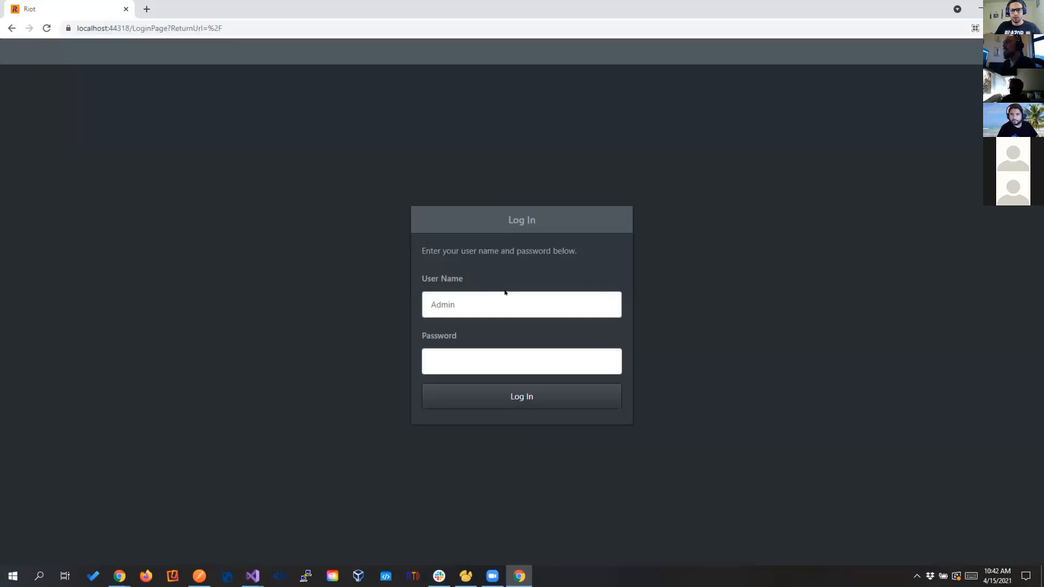
- Log in as Admin and add a Device1 Numeric Status Text widget showing 35 F to the dashboard
{"action": "left_click", "coordinate": [520, 396]}
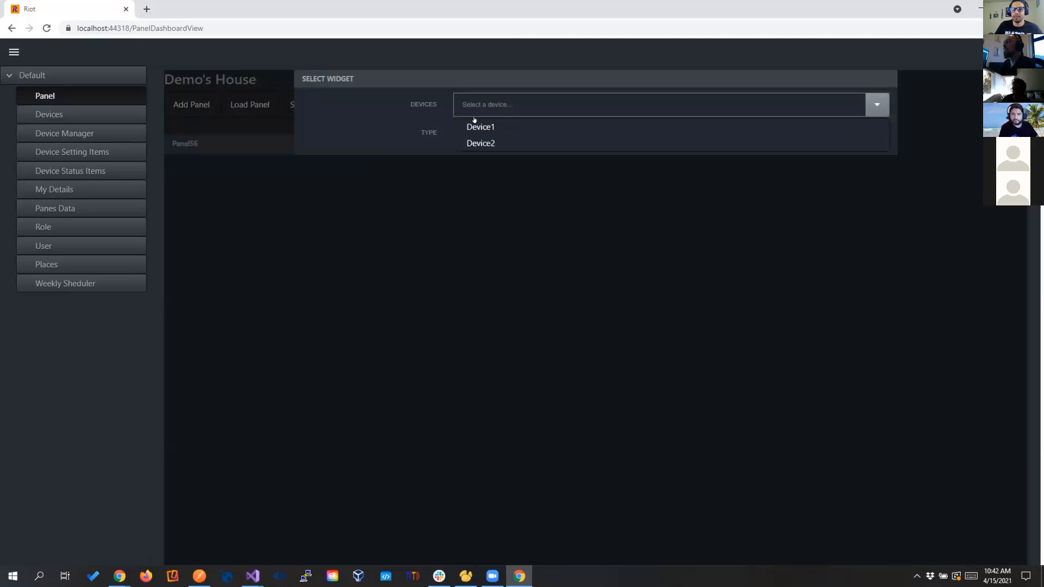
{"action": "left_click", "coordinate": [479, 126]}
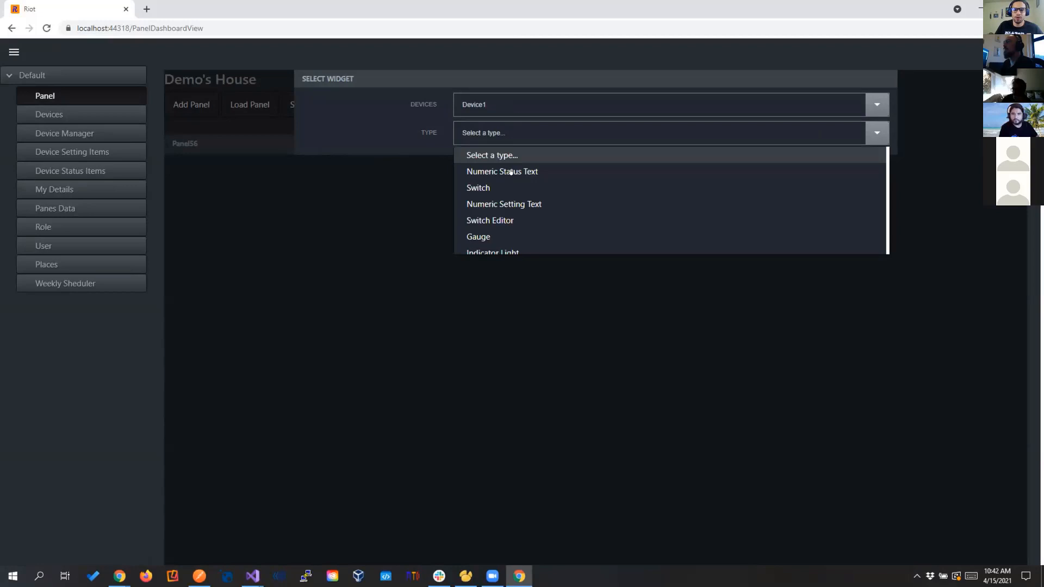
{"action": "left_click", "coordinate": [503, 170]}
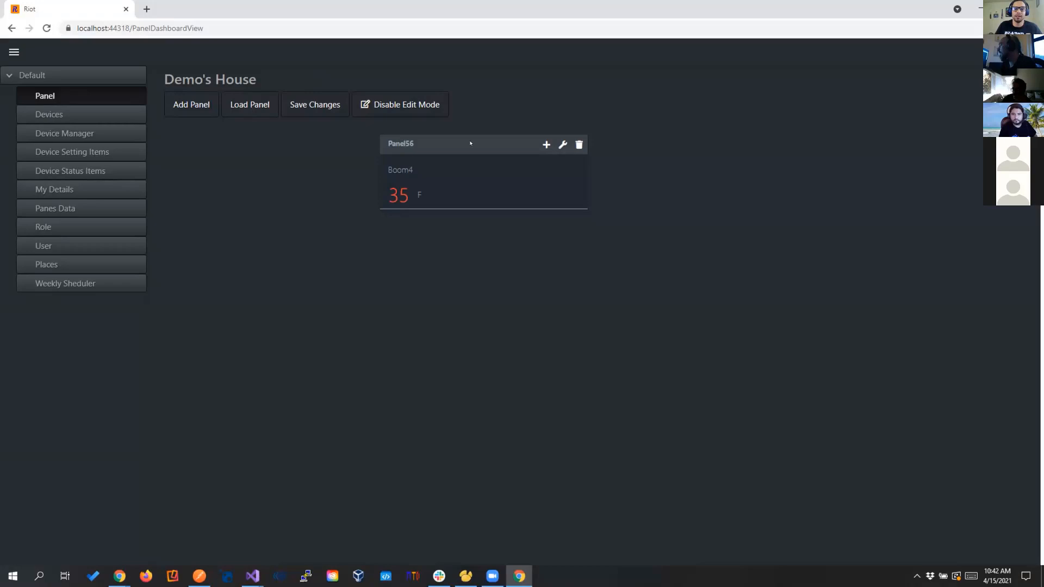
{"action": "left_click", "coordinate": [252, 576]}
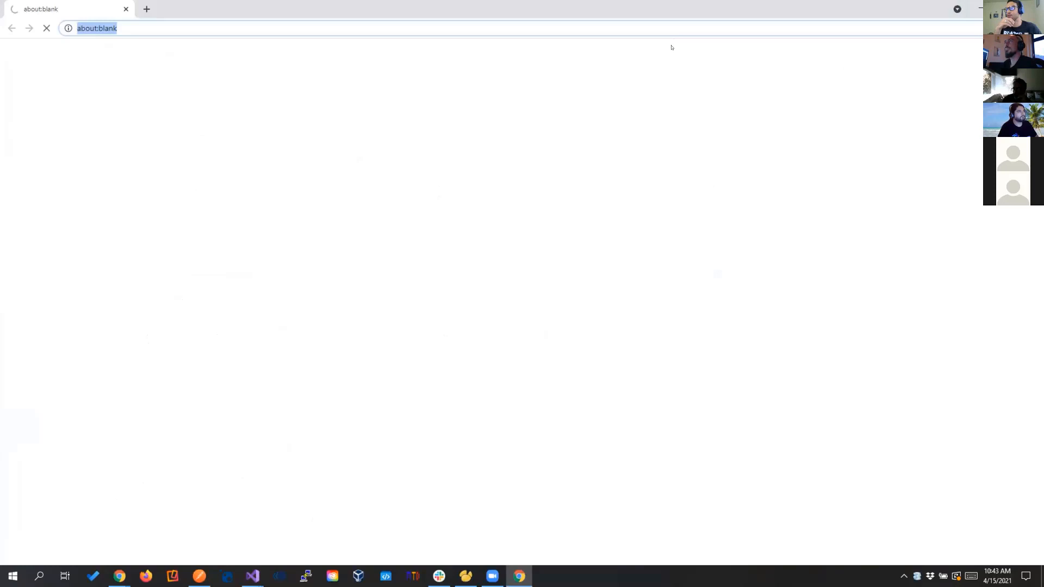
- Browse to localhost:44318, log in as Admin and open the Survey list
{"action": "type", "text": "localhost:44318/LoginPage?ReturnUrl=%2F"}
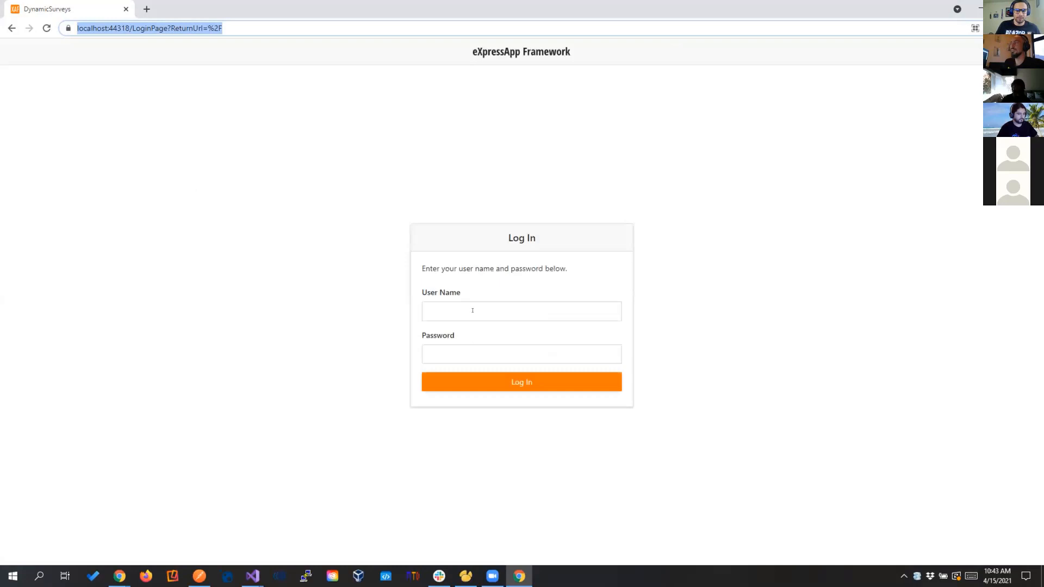
{"action": "type", "text": "Admin"}
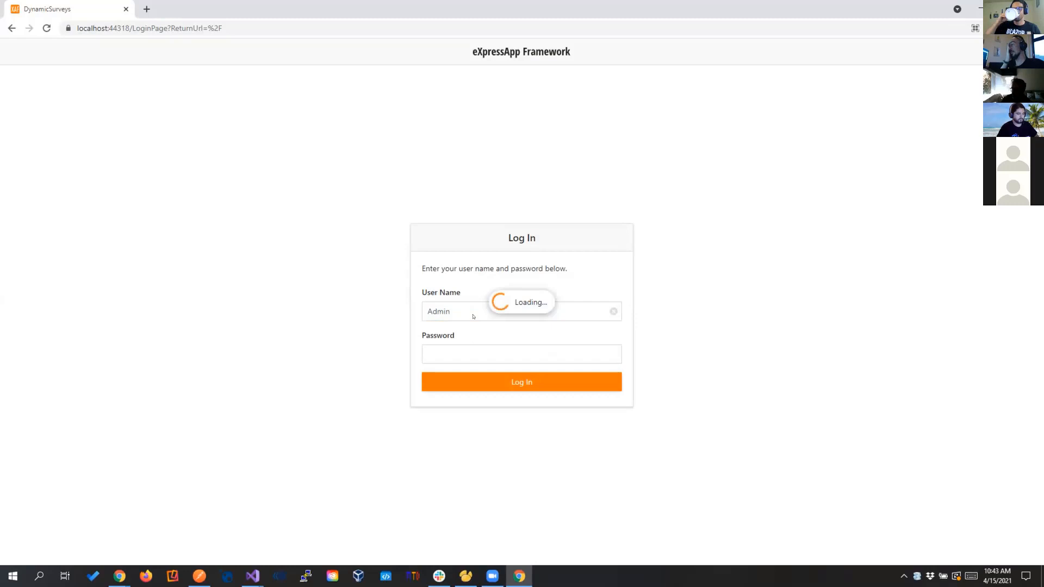
{"action": "left_click", "coordinate": [520, 382]}
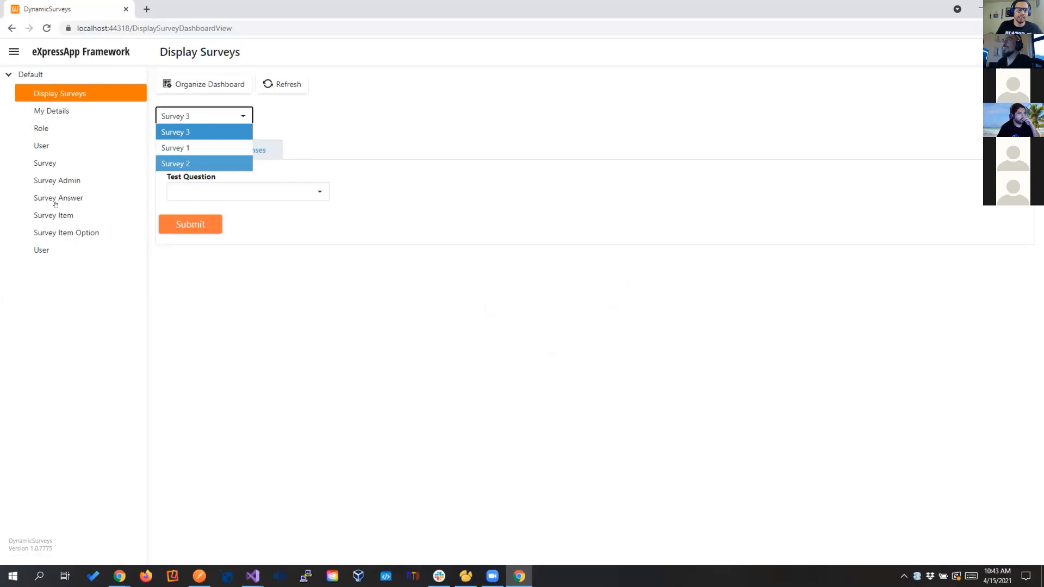
{"action": "left_click", "coordinate": [45, 163]}
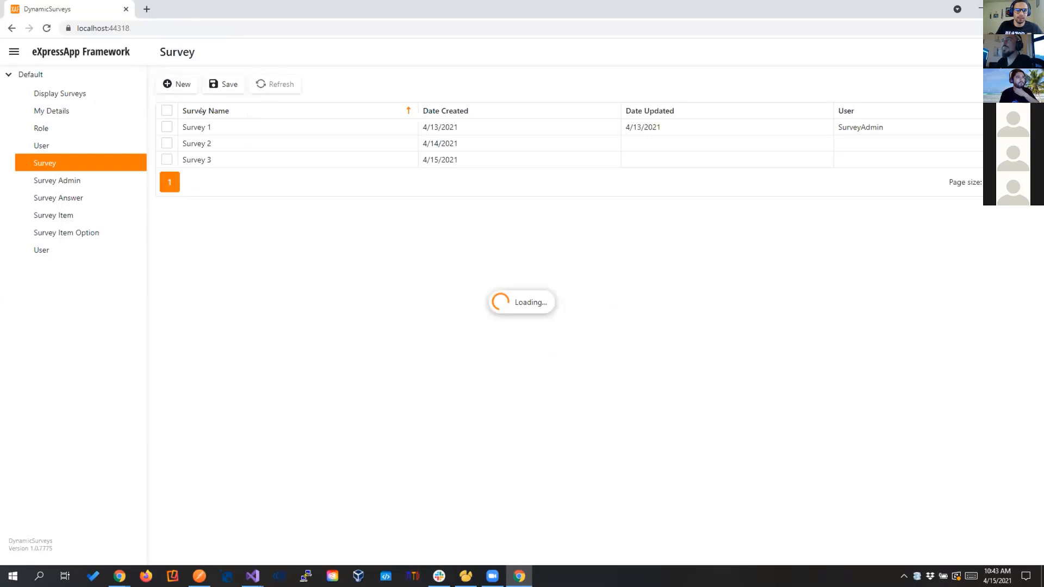
- Create Survey4 with a required dropdown question offering Absolutely and Of Course, and confirm it
{"action": "left_click", "coordinate": [176, 84]}
{"action": "type", "text": "Survey4"}
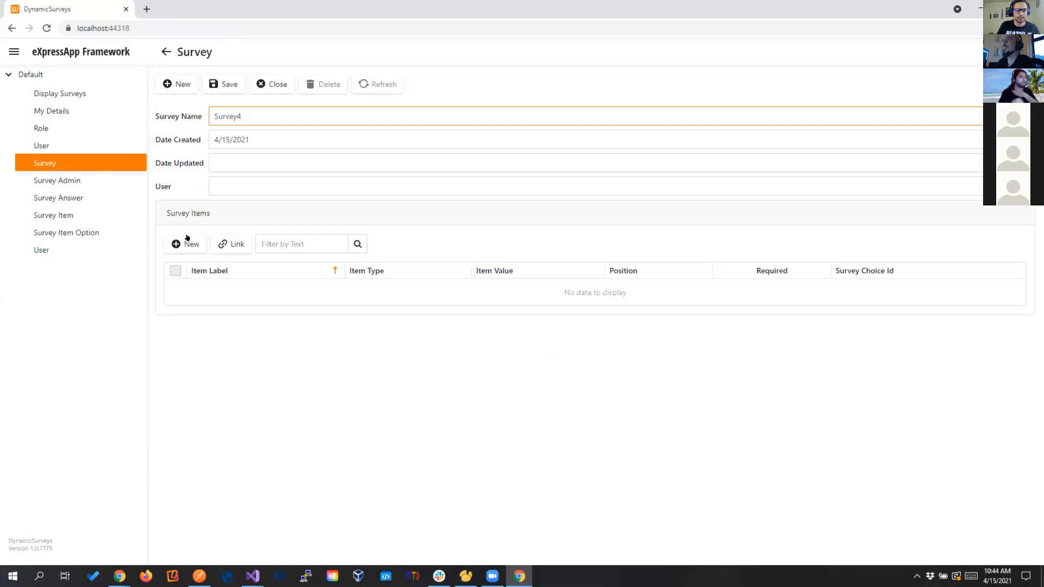
{"action": "left_click", "coordinate": [186, 243]}
{"action": "type", "text": "Absolutely"}
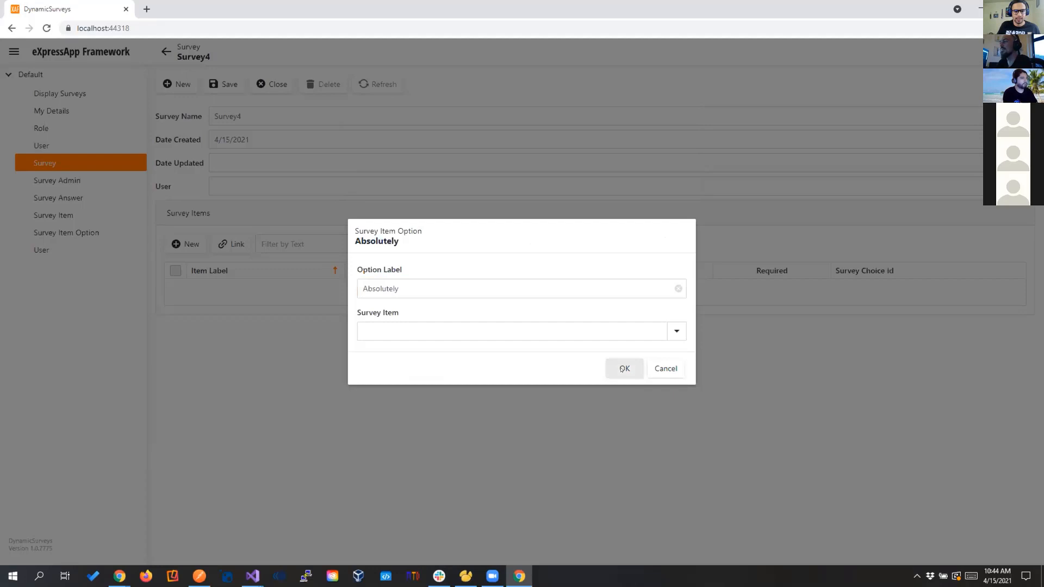
{"action": "type", "text": "Of COur"}
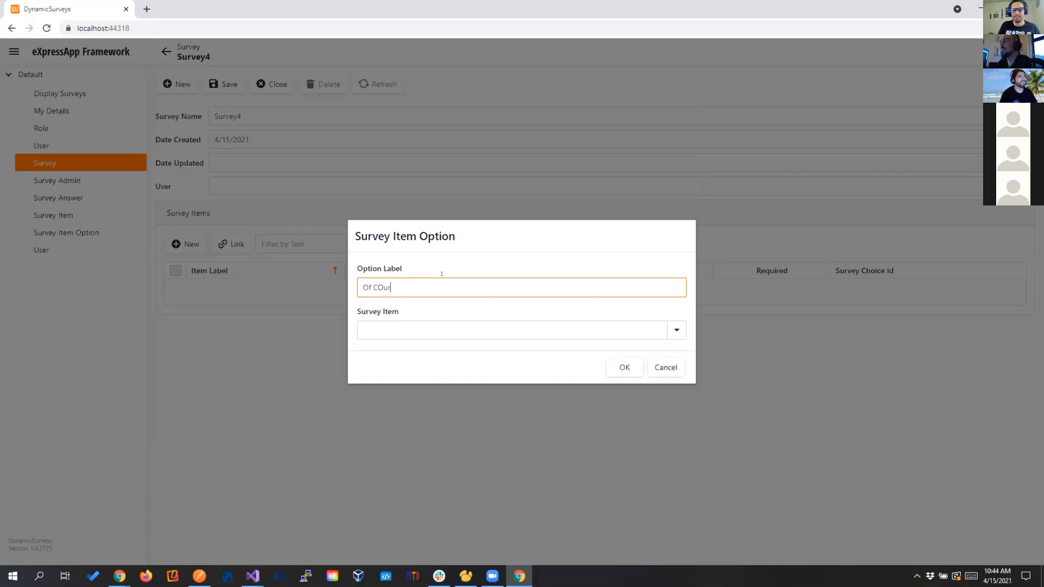
{"action": "left_click", "coordinate": [624, 366]}
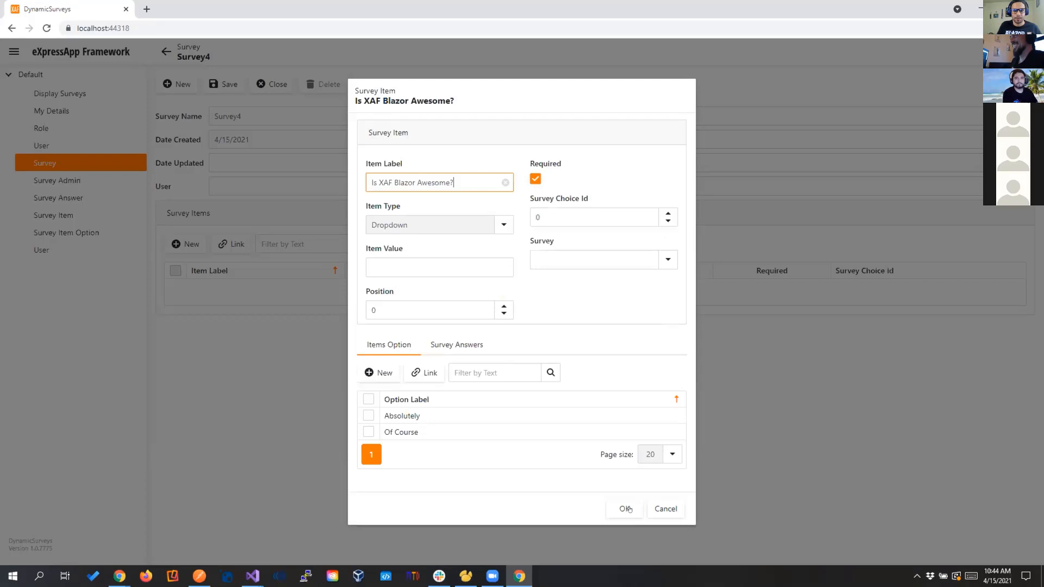
{"action": "left_click", "coordinate": [624, 509]}
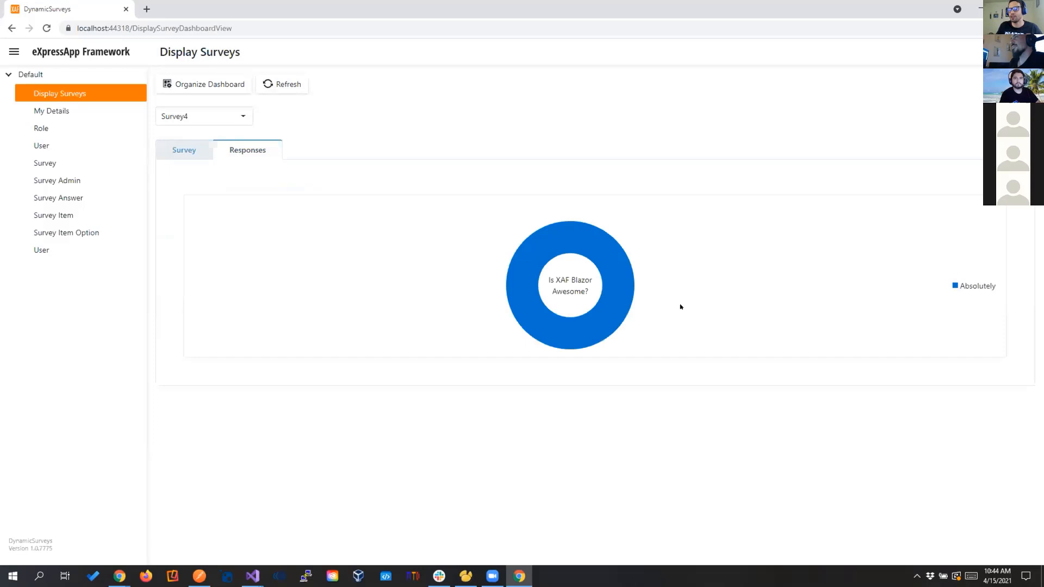
- Show Survey 1's 'Have you used Blazor?' Yes/No responses chart
{"action": "left_click", "coordinate": [204, 116]}
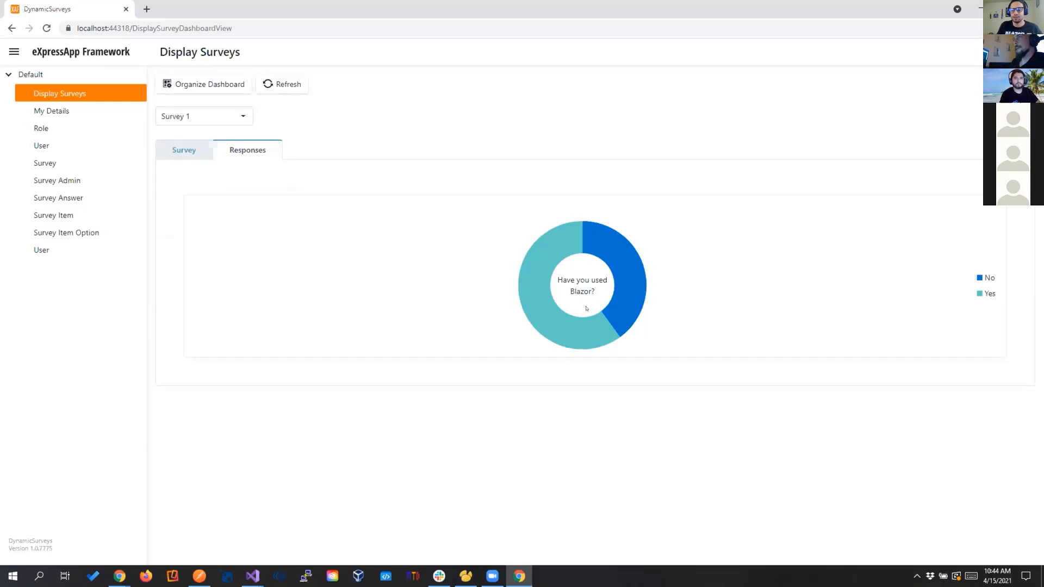
{"action": "mouse_move", "coordinate": [602, 253]}
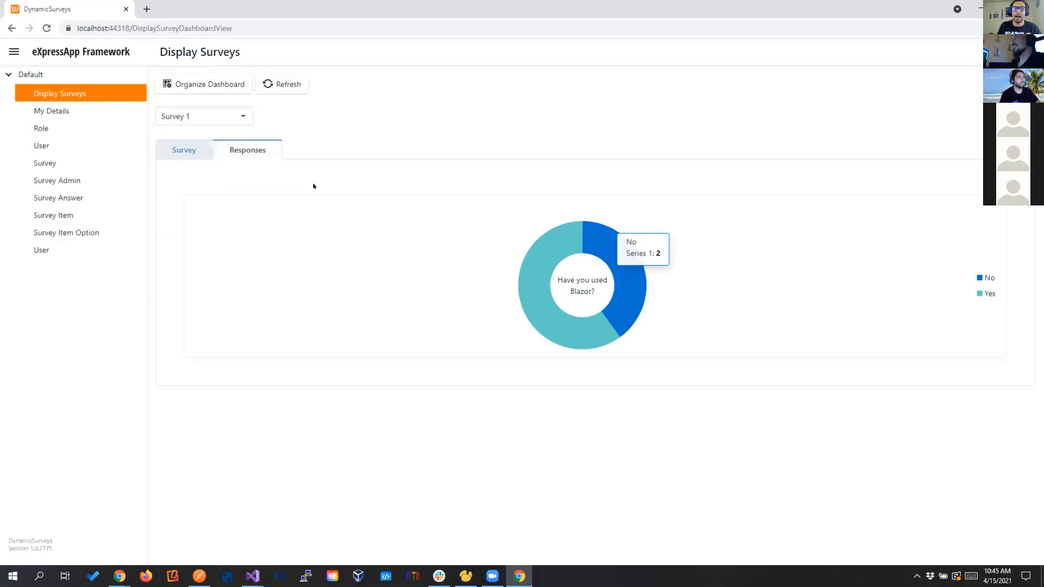
{"action": "left_click", "coordinate": [184, 150]}
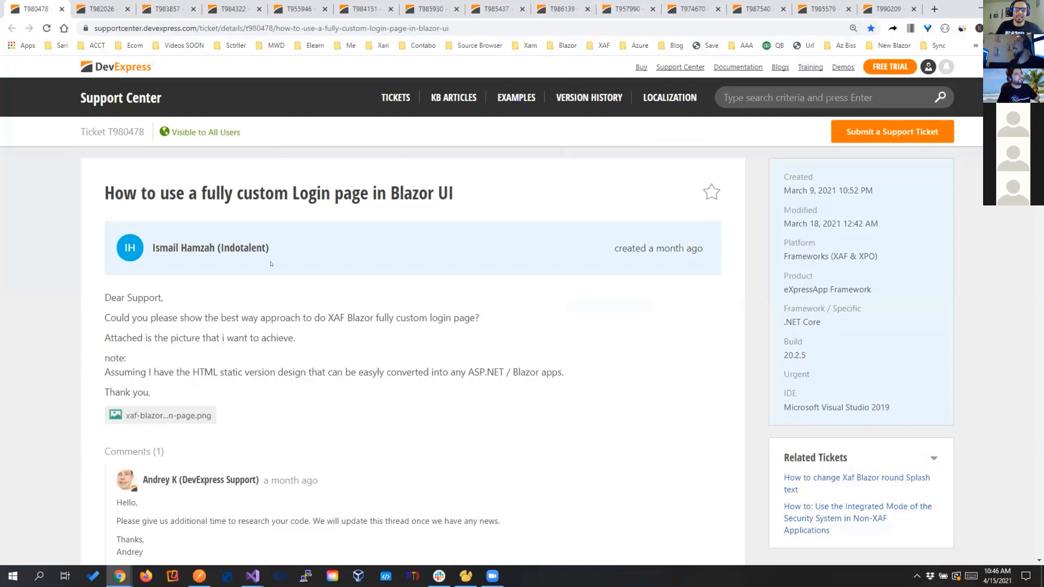
- Close the custom login page ticket T980478, revealing ticket T982026 on executing JavaScript on an action
{"action": "left_click", "coordinate": [160, 414]}
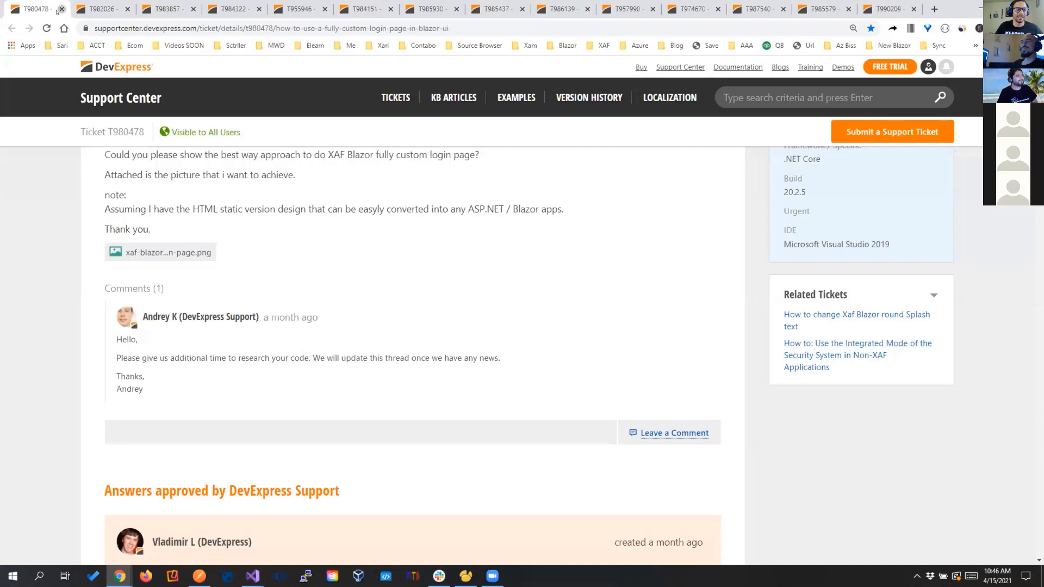
{"action": "left_click", "coordinate": [61, 9]}
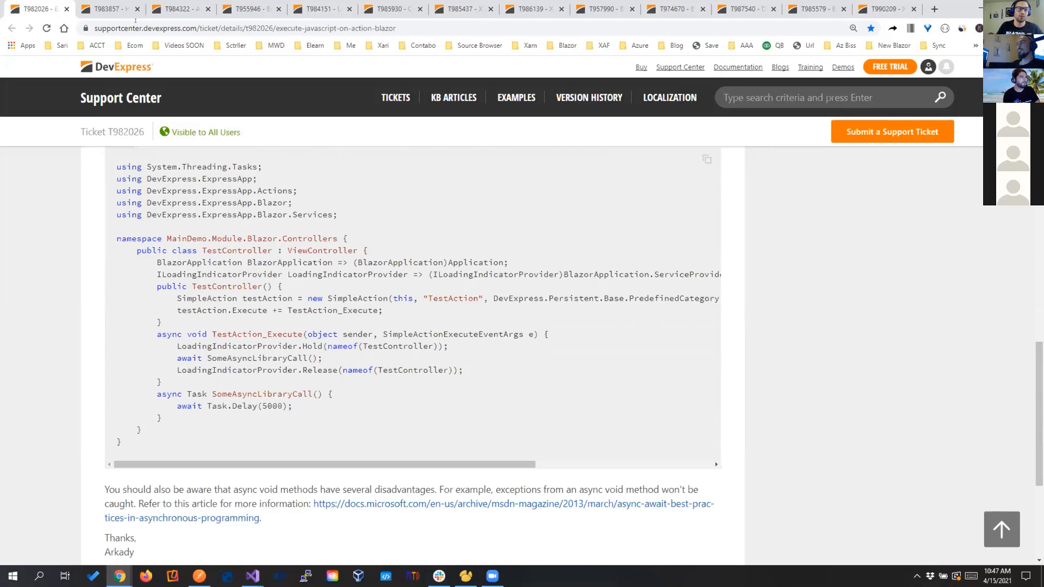
- Close the JavaScript-on-action ticket and scroll the next ticket toward the Actions availability answer
{"action": "left_click", "coordinate": [137, 10]}
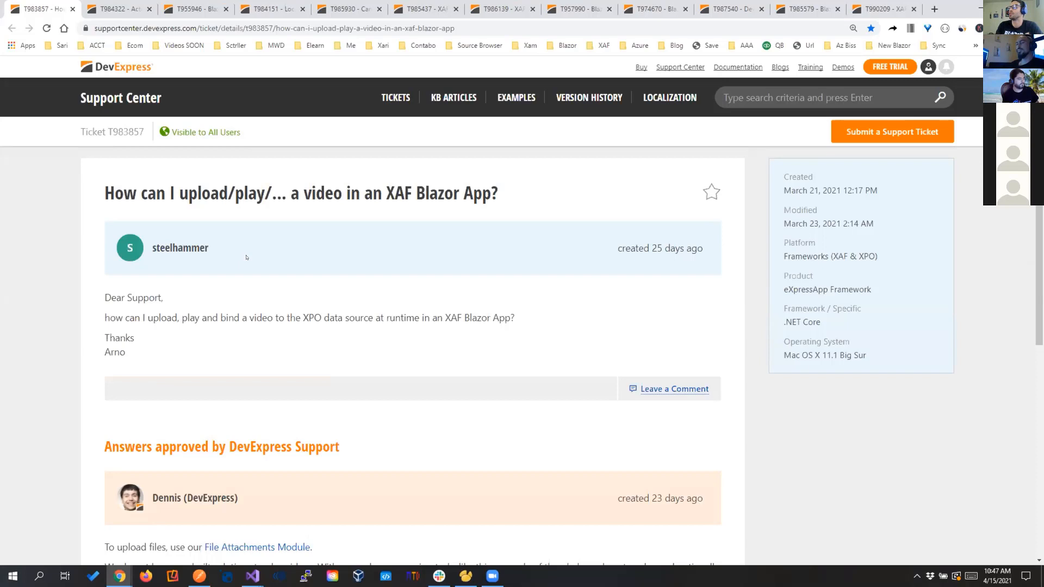
{"action": "scroll", "scroll_direction": "down", "scroll_amount": 3}
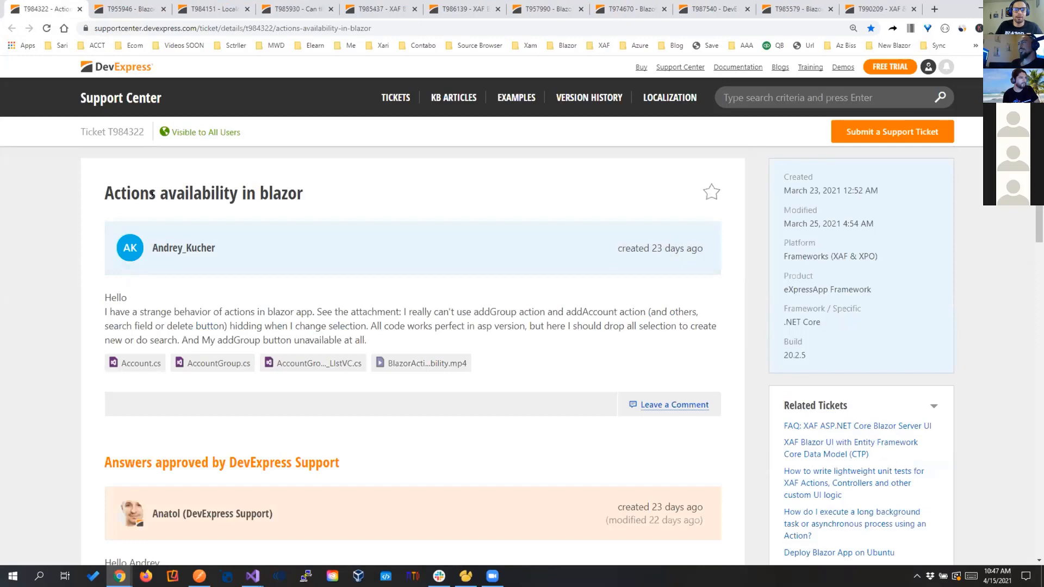
- Read the approved answer in T984322, then close it to reveal the grid total summaries ticket T955946
{"action": "scroll", "scroll_direction": "down", "scroll_amount": 3}
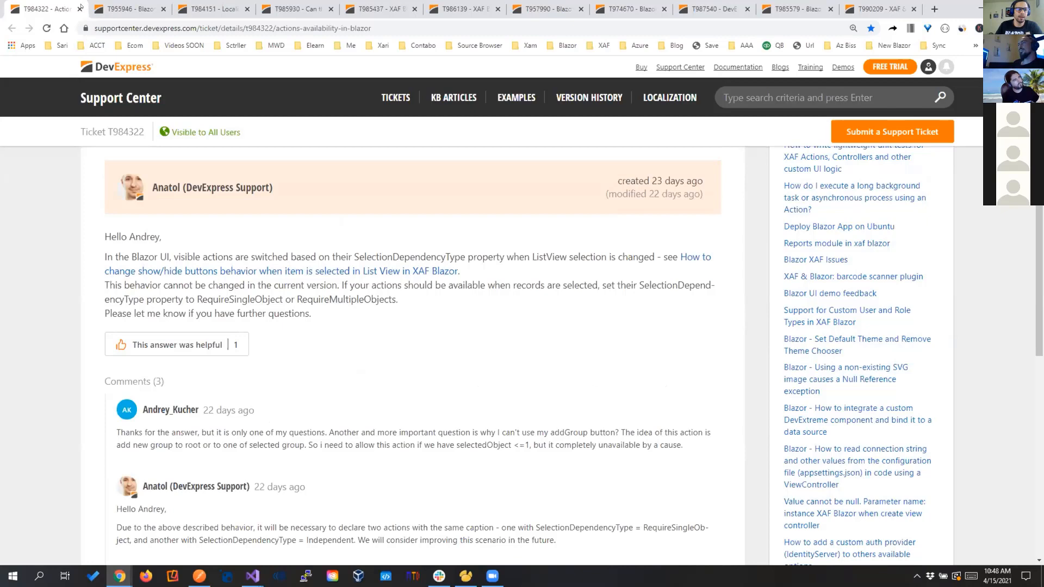
{"action": "left_click", "coordinate": [43, 9]}
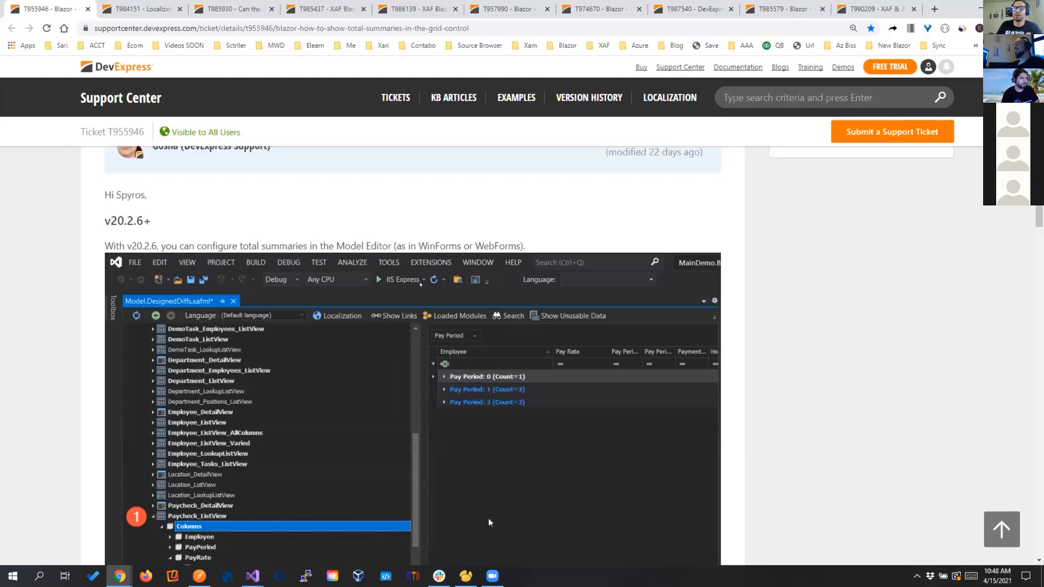
- Scroll T985437's answer and follow the 'Bypass the login Page in Blazor XAF' link to ticket T964789
{"action": "scroll", "scroll_direction": "down", "scroll_amount": 3}
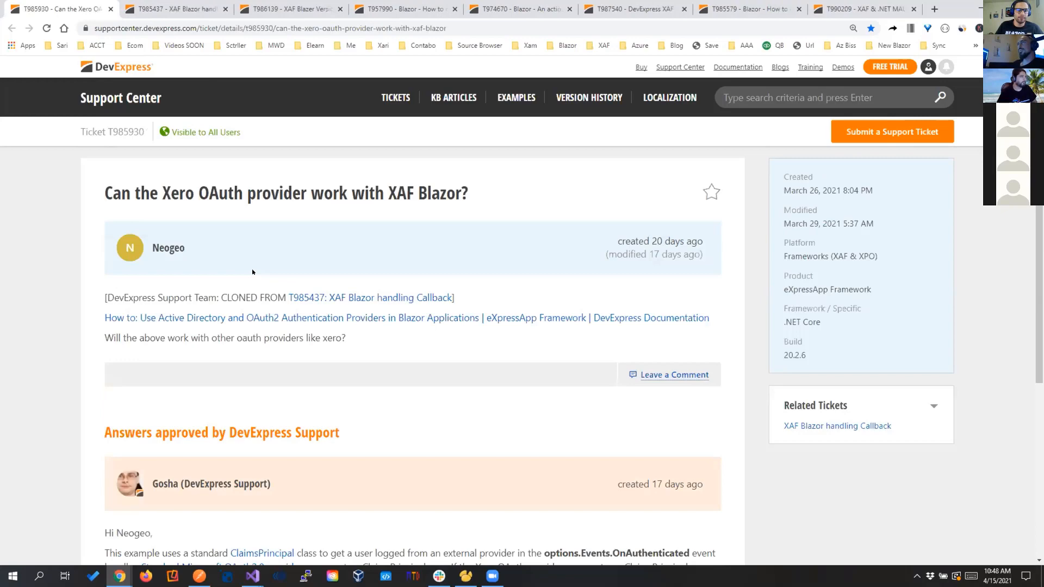
{"action": "scroll", "scroll_direction": "down", "scroll_amount": 3}
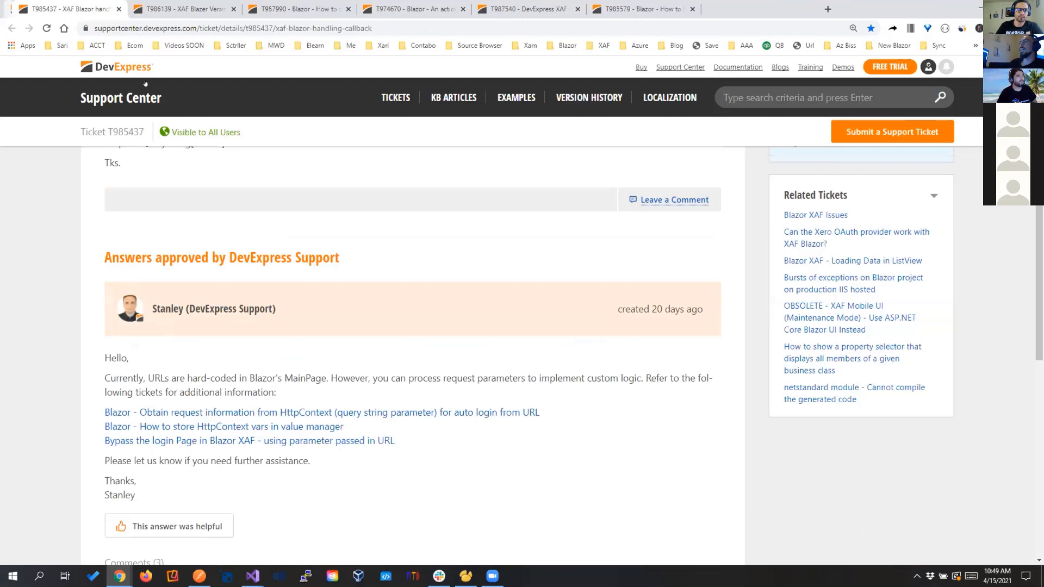
{"action": "scroll", "scroll_direction": "down", "scroll_amount": 3}
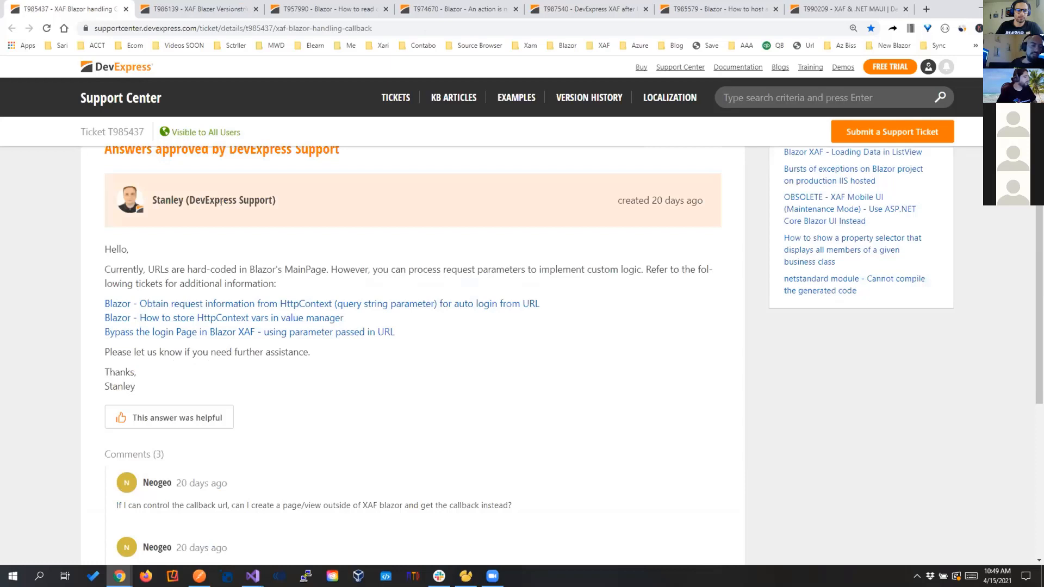
{"action": "left_click", "coordinate": [249, 331]}
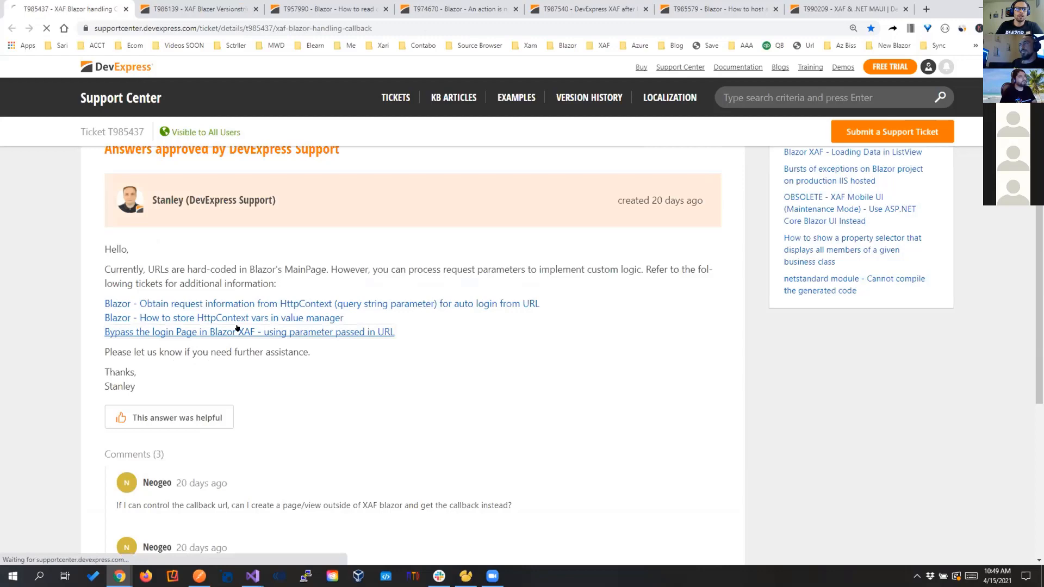
{"action": "left_click", "coordinate": [249, 332]}
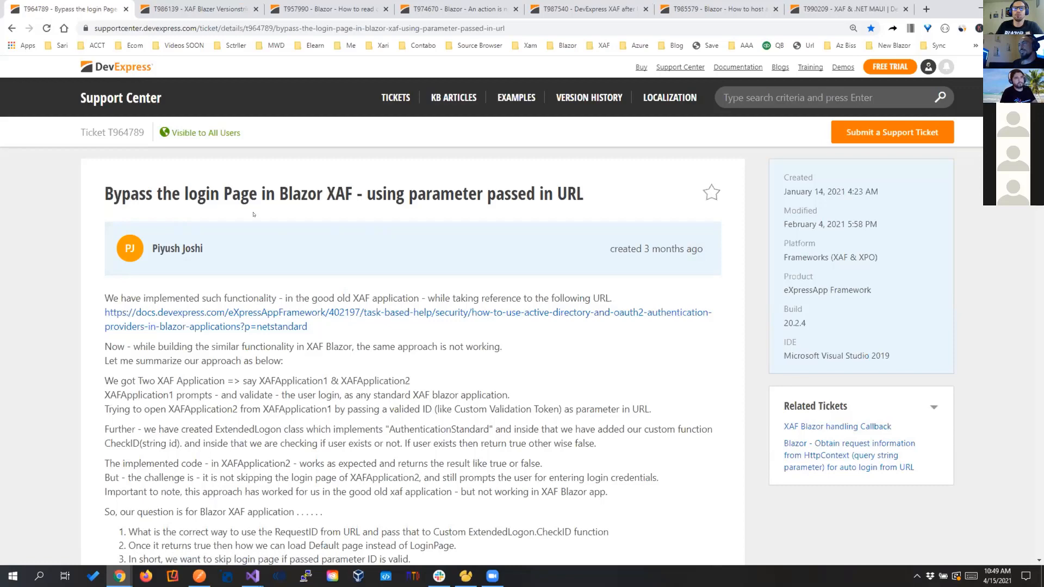
- Review the middleware code in T964789, close it, and scroll to the AboutInfo ProductName answer in T986139
{"action": "scroll", "scroll_direction": "down", "scroll_amount": 3}
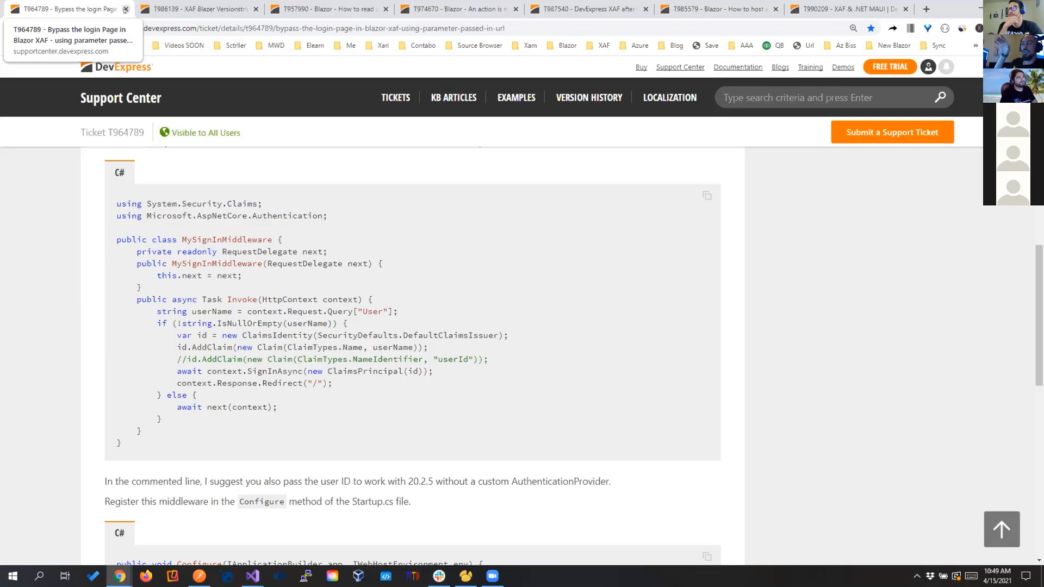
{"action": "left_click", "coordinate": [124, 9]}
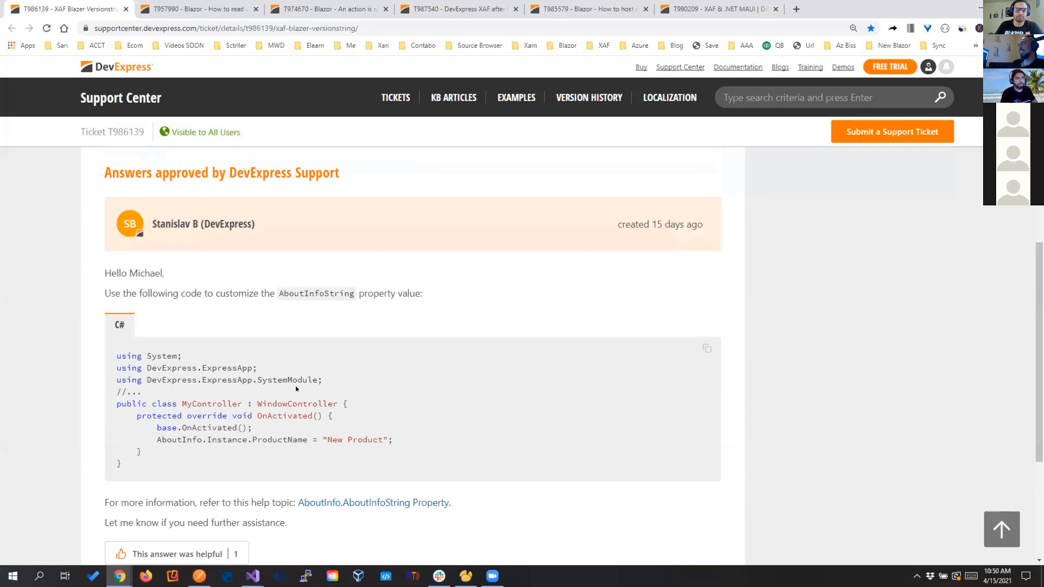
{"action": "scroll", "scroll_direction": "down", "scroll_amount": 3}
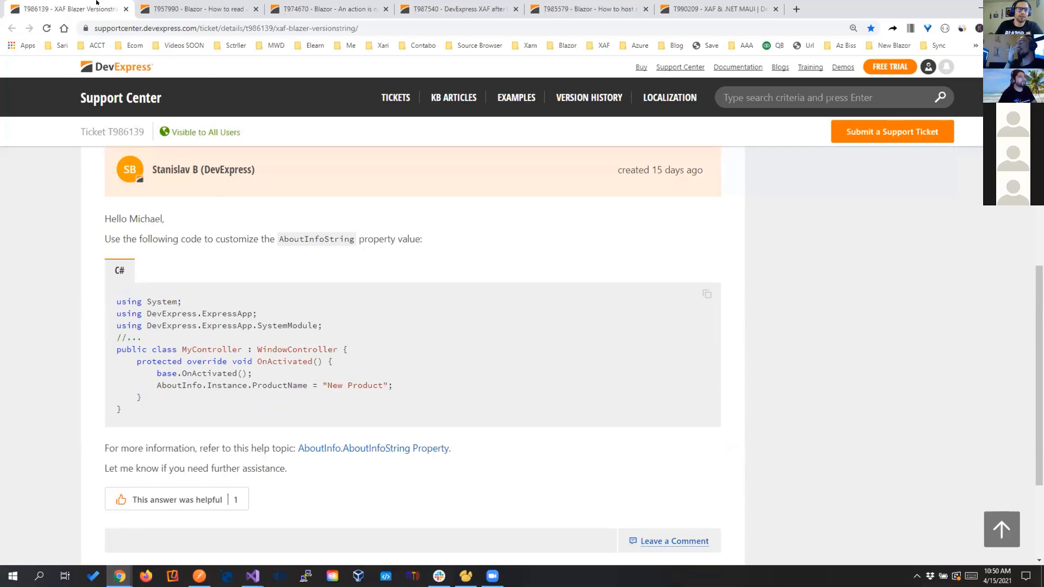
- Close the AboutInfoString, connection-string and nested listview action tickets, landing on the Azure AD login ticket
{"action": "left_click", "coordinate": [126, 9]}
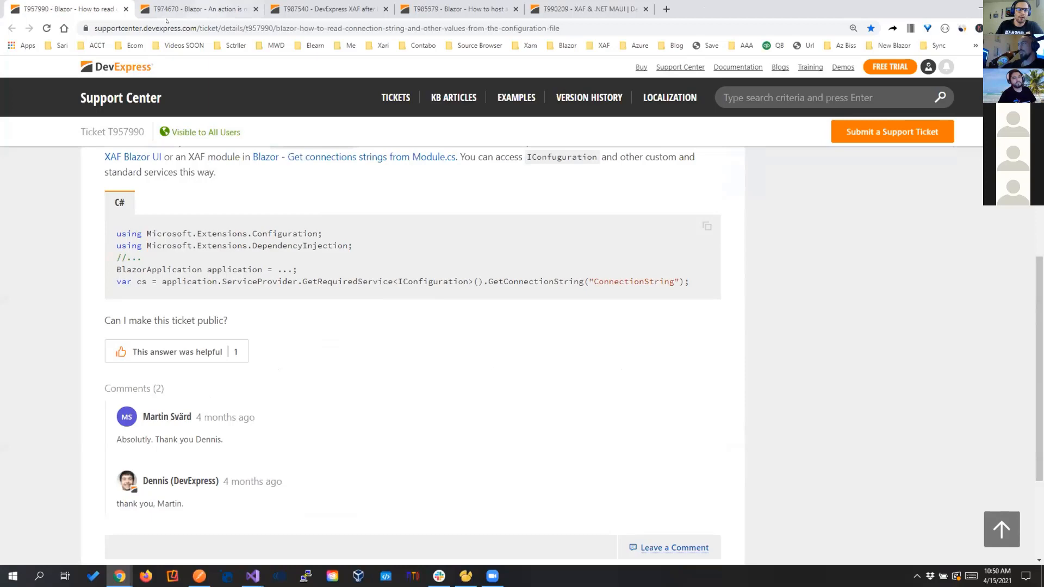
{"action": "left_click", "coordinate": [123, 9]}
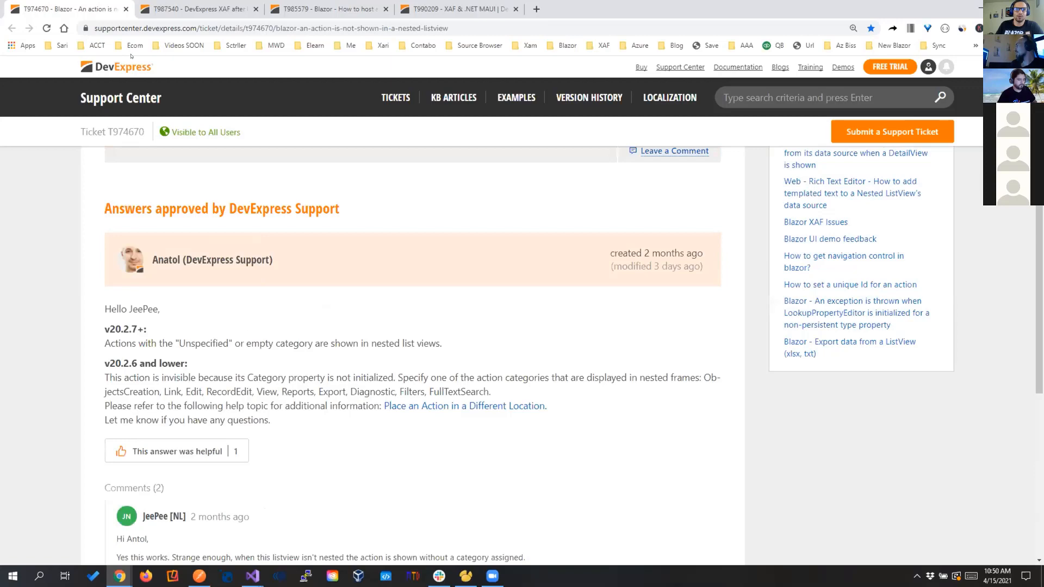
{"action": "left_click", "coordinate": [127, 9]}
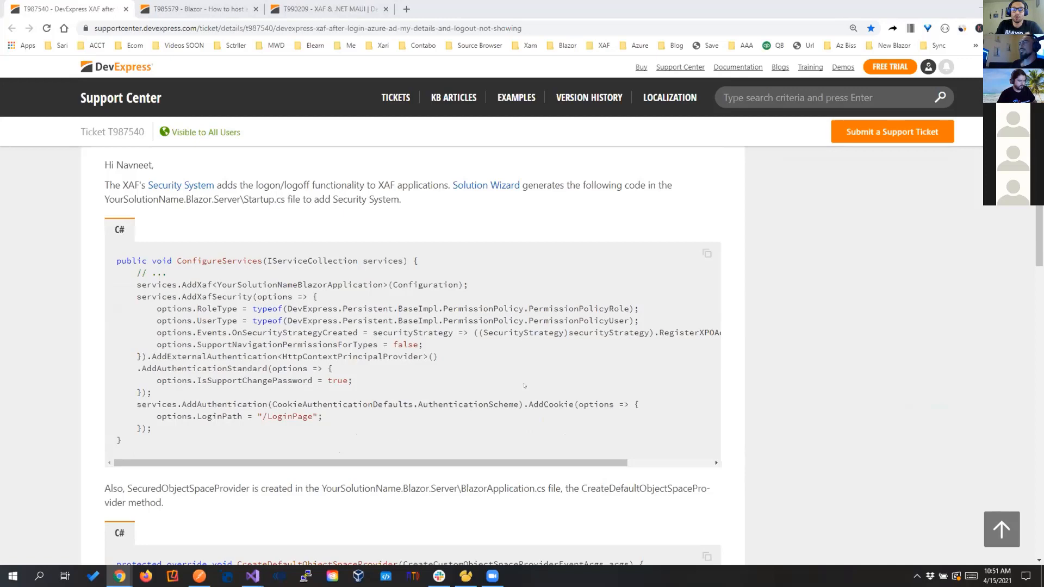
- Scroll through the Azure AD logout ticket T987540 before leaving it for the sub-application hosting ticket
{"action": "scroll", "scroll_direction": "down", "scroll_amount": 3}
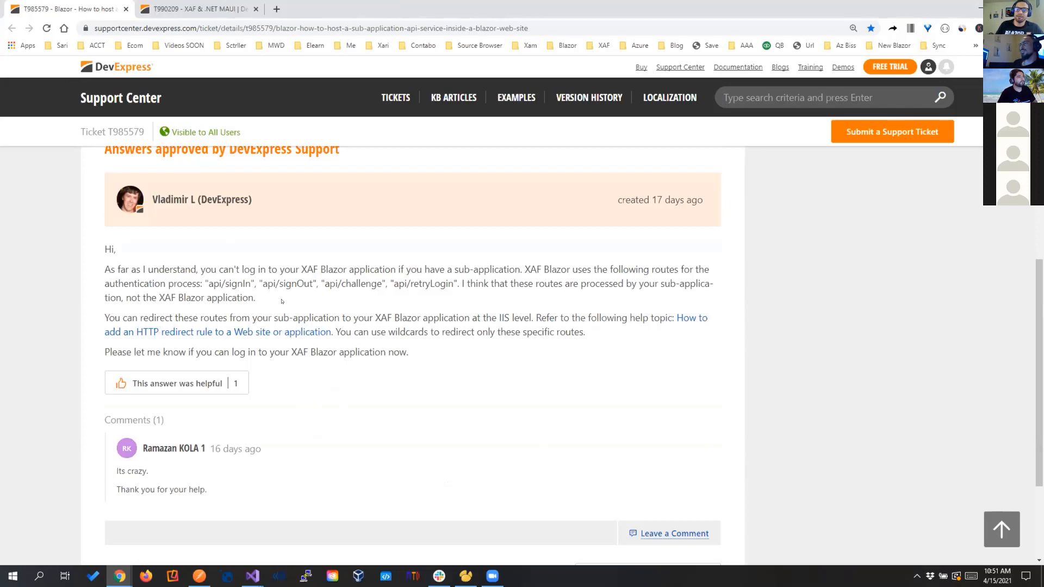
- Select the word 'routes' in the answer, then close T985579 to reveal the XAF & .NET MAUI ticket
{"action": "double_click", "coordinate": [656, 270]}
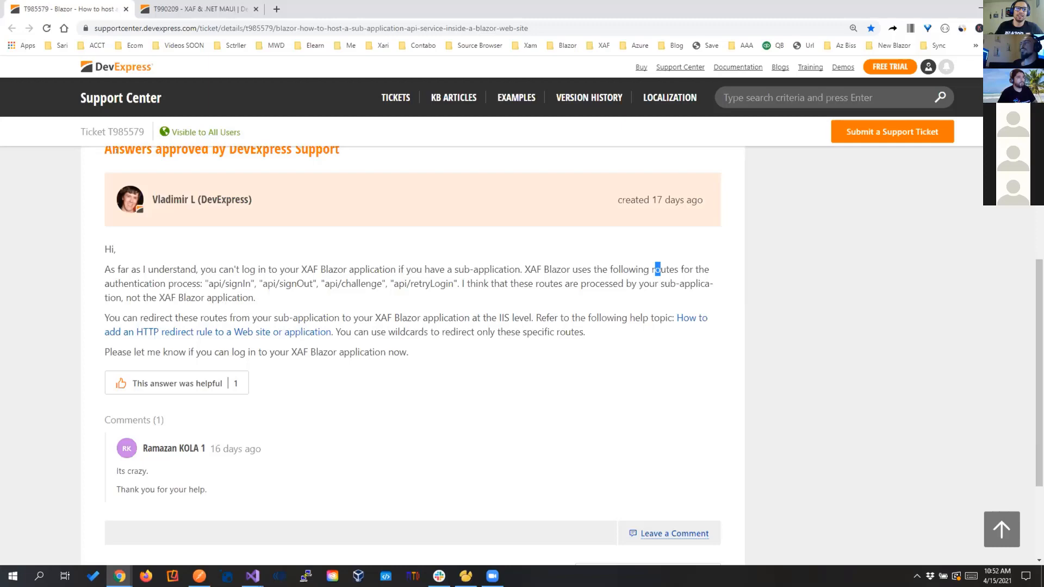
{"action": "left_click", "coordinate": [193, 9]}
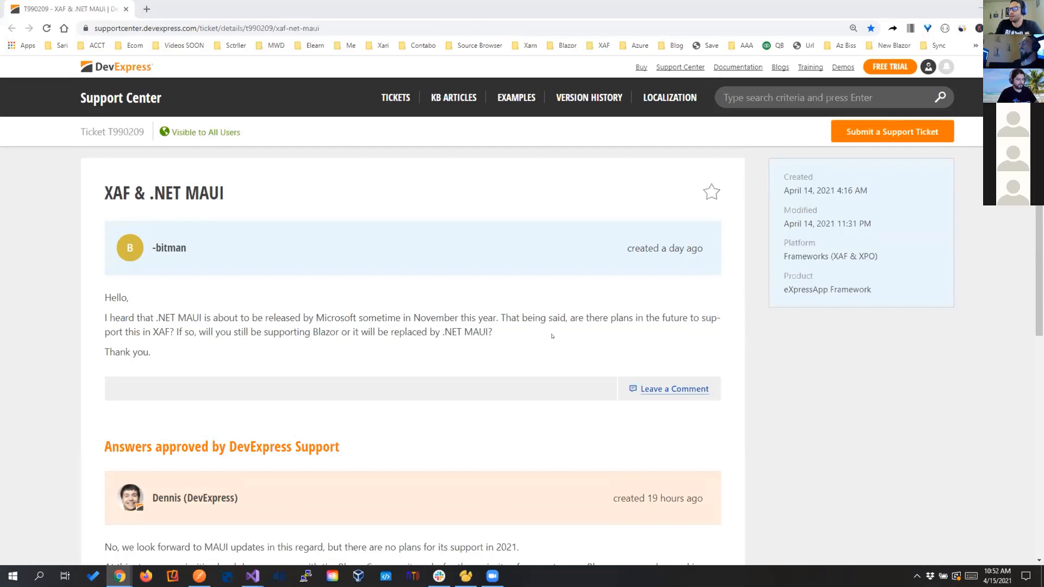
- Read the T990209 answer on prioritizing Blazor Server, then close the last browser tab to return to Visual Studio
{"action": "scroll", "scroll_direction": "down", "scroll_amount": 3}
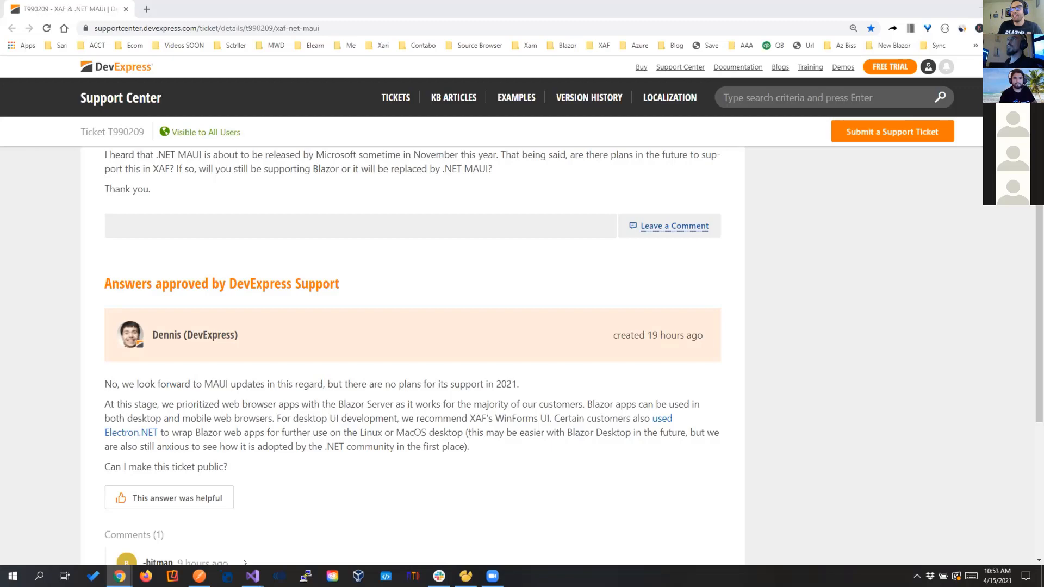
{"action": "left_click", "coordinate": [251, 576]}
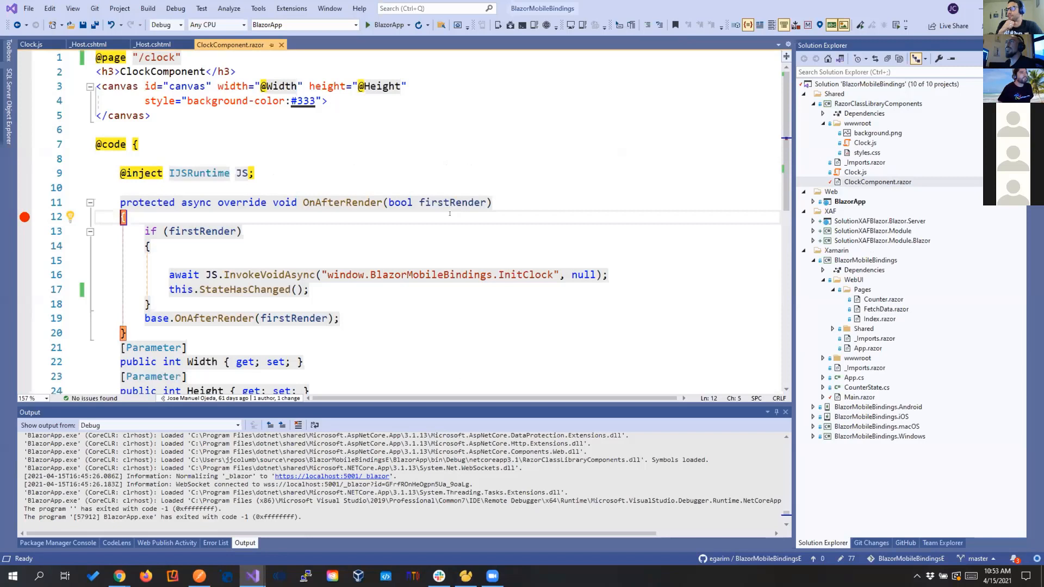
- Collapse the Xamarin project and start BlazorMobileBindings.Android on the Pixel 2 XL emulator
{"action": "left_click", "coordinate": [813, 201]}
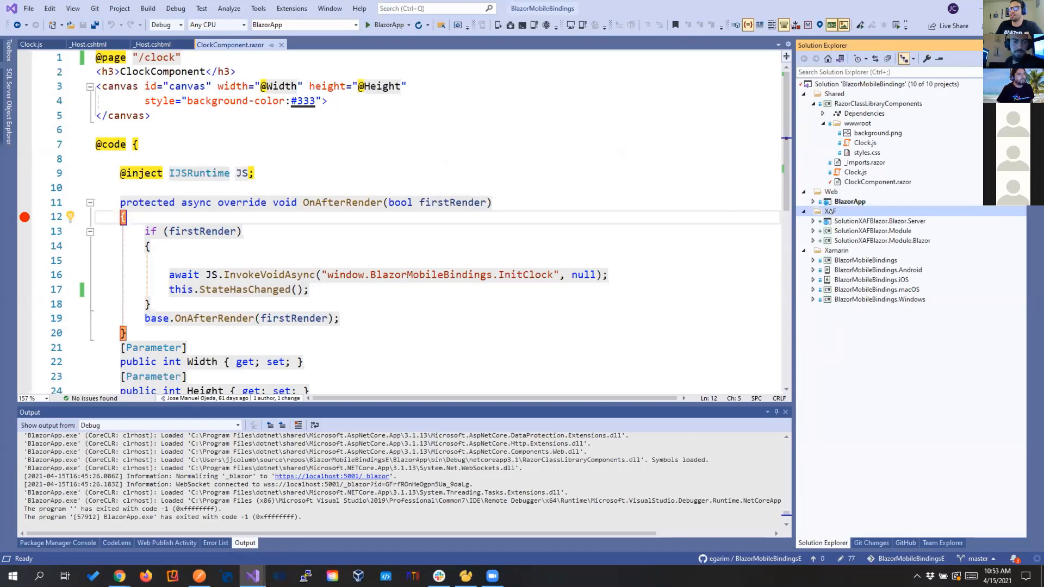
{"action": "left_click", "coordinate": [366, 25]}
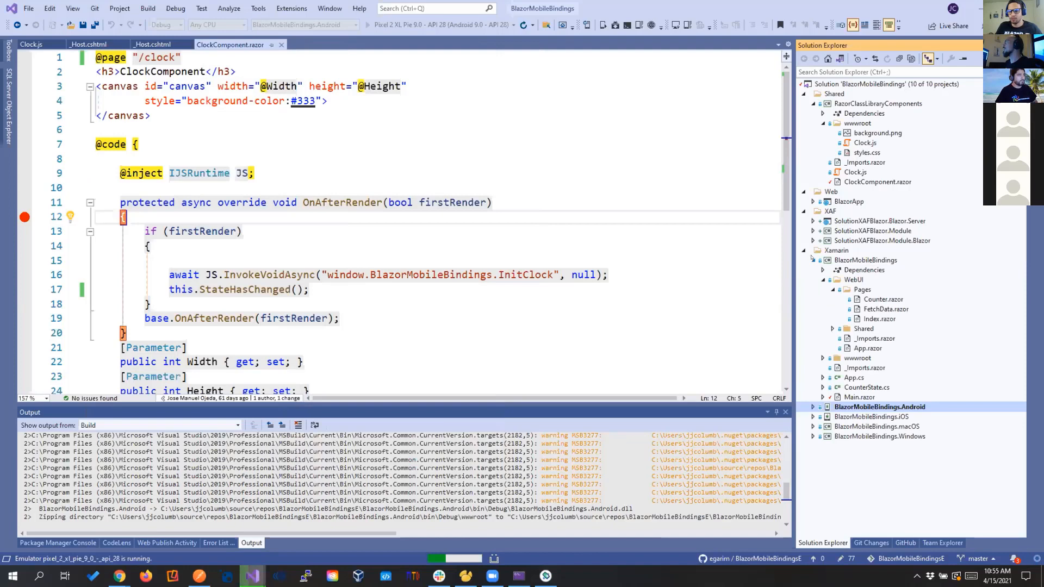
- Inspect the server project's dependencies referencing ClockComponent, then stop debugging the Android clock app
{"action": "left_click", "coordinate": [880, 318]}
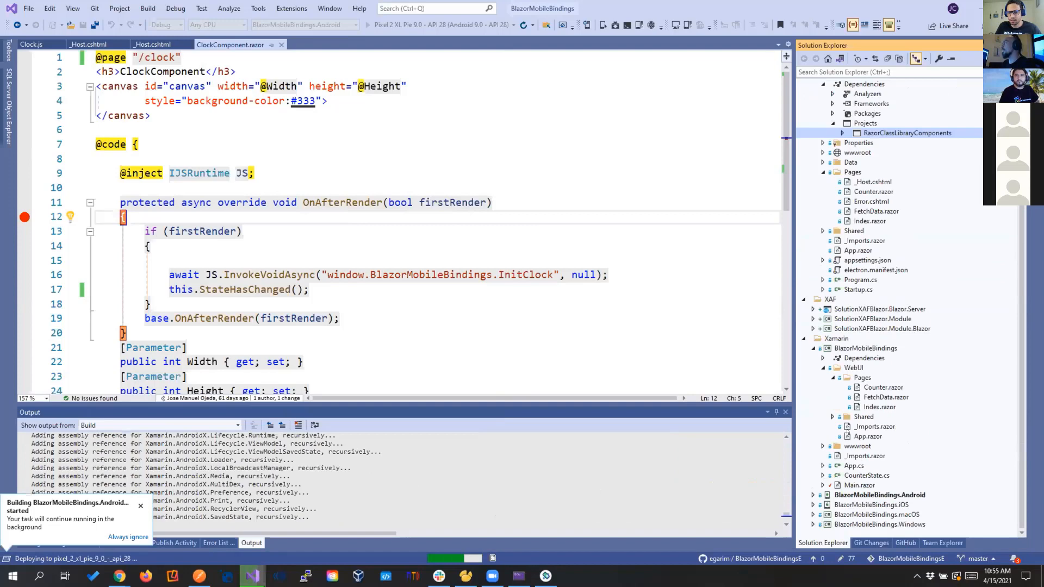
{"action": "left_click", "coordinate": [803, 338]}
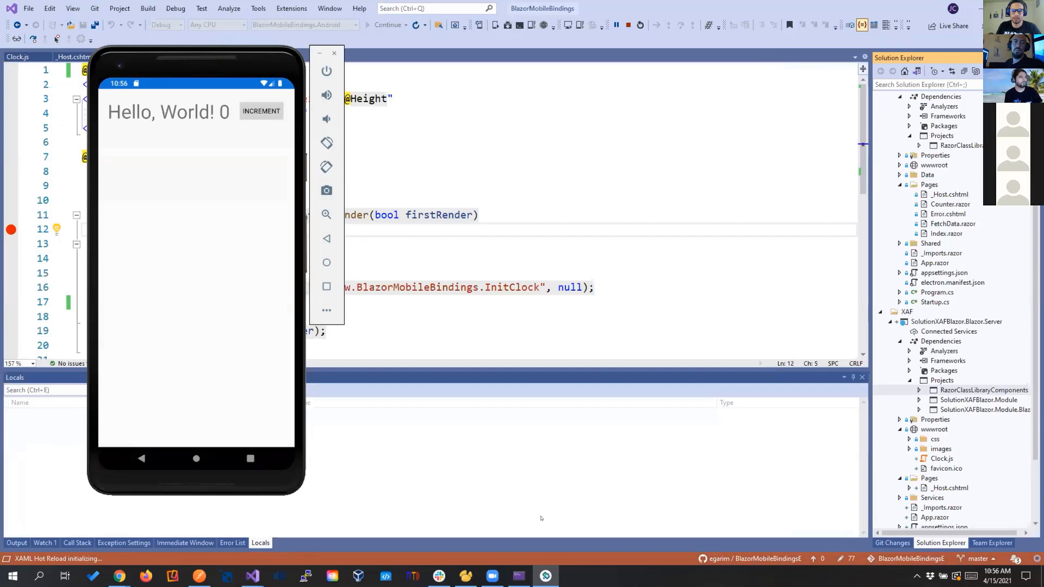
{"action": "left_click", "coordinate": [385, 25]}
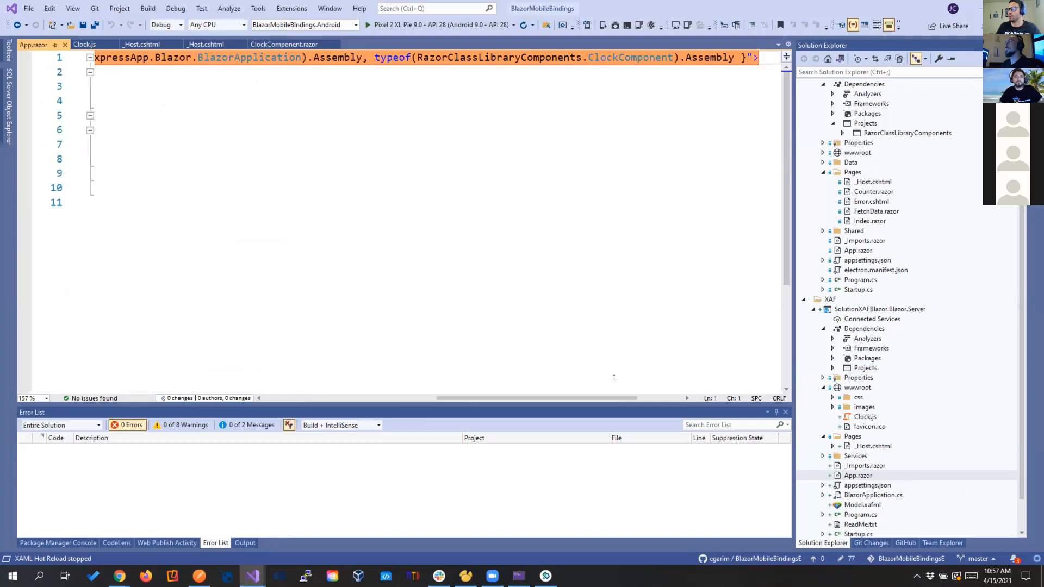
- Show the context menu for the SolutionXAFBlazor.Blazor.Server project in Solution Explorer
{"action": "right_click", "coordinate": [878, 308]}
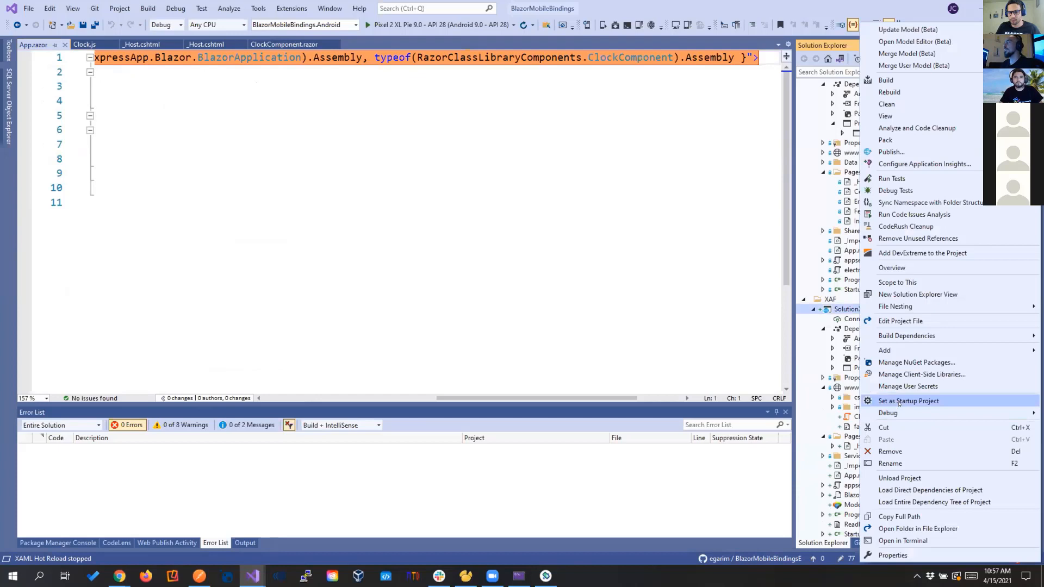
- Set SolutionXAFBlazor.Blazor.Server as startup, run it, and continue past OnAfterRender into Clock.js InitClock
{"action": "left_click", "coordinate": [907, 400]}
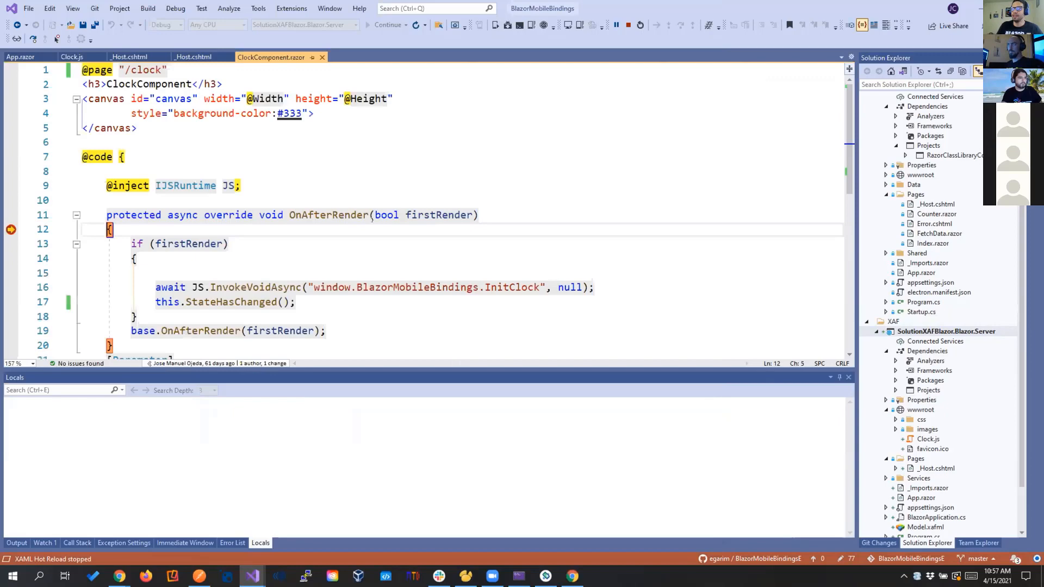
{"action": "left_click", "coordinate": [70, 57]}
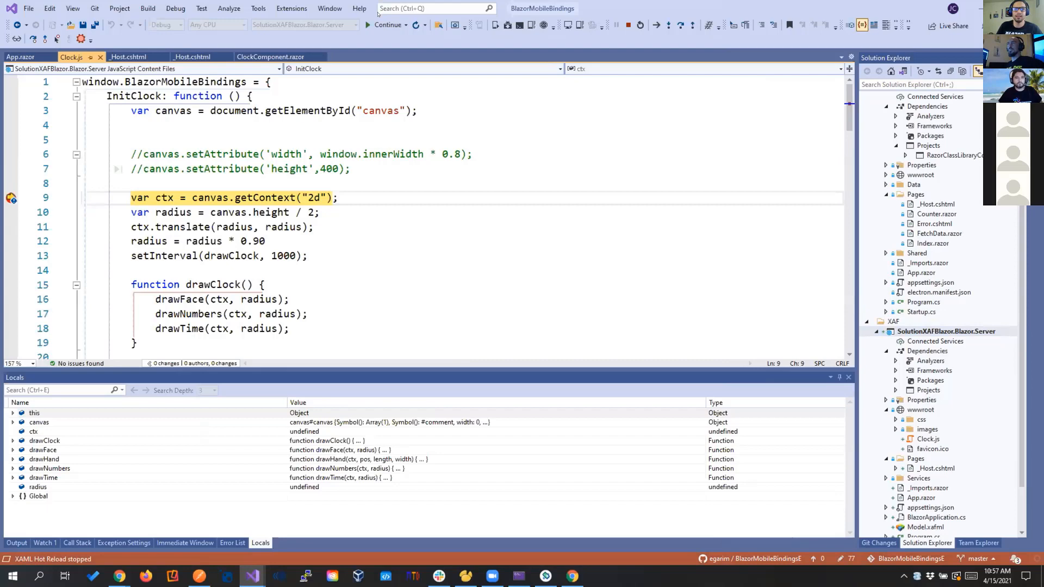